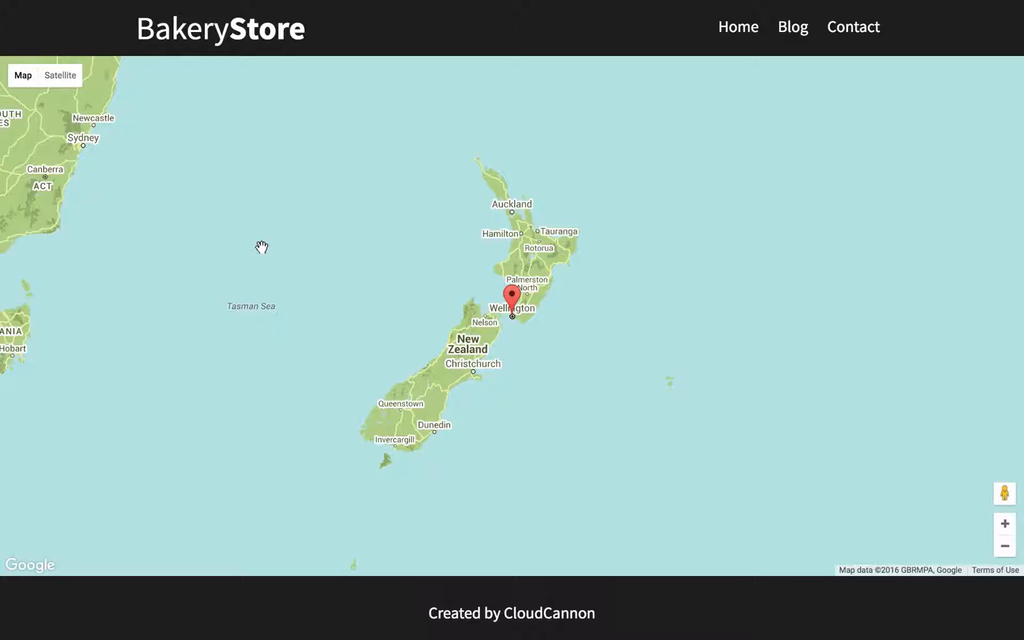
pyautogui.moveTo(464, 284)
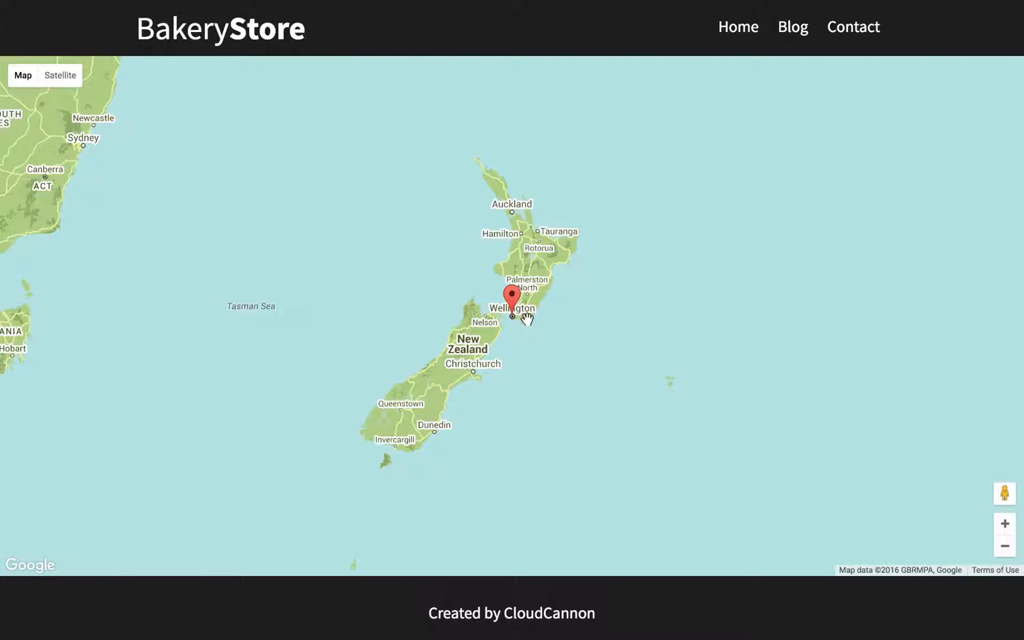
pyautogui.moveTo(500, 330)
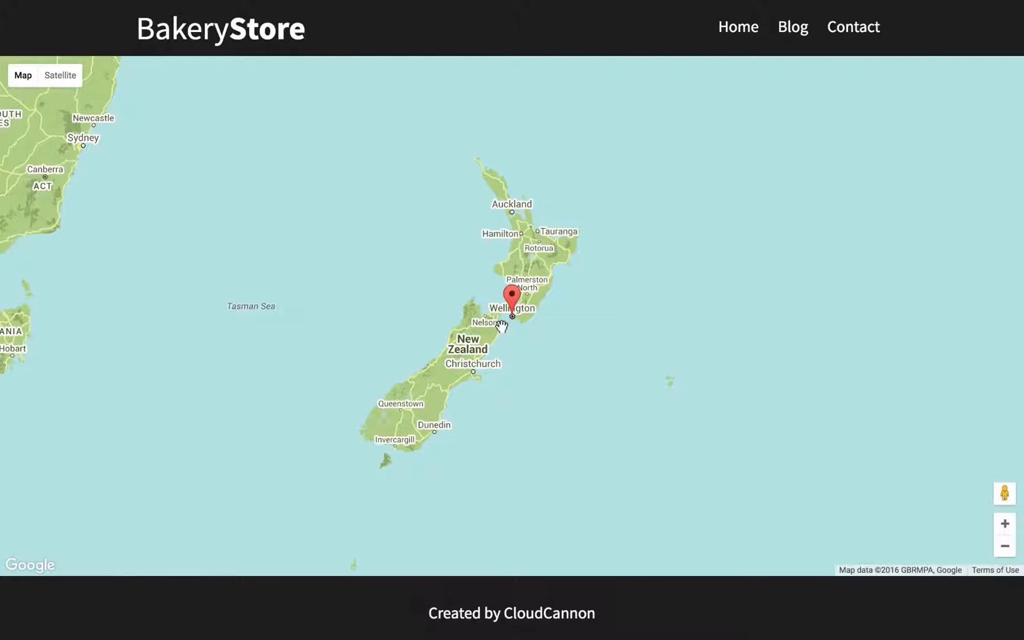
pyautogui.moveTo(563, 260)
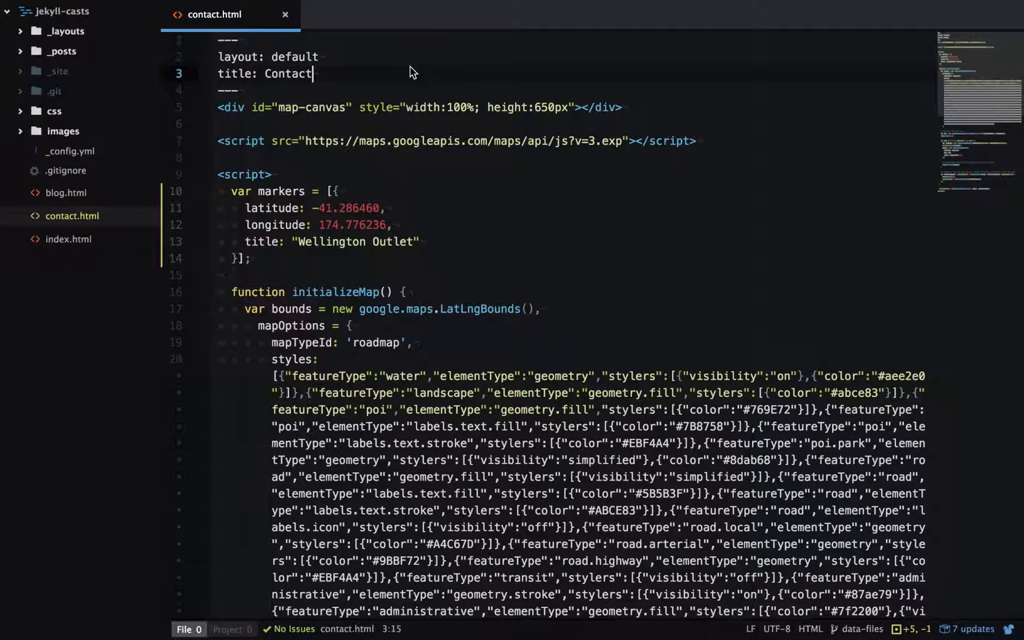
pyautogui.moveTo(308, 118)
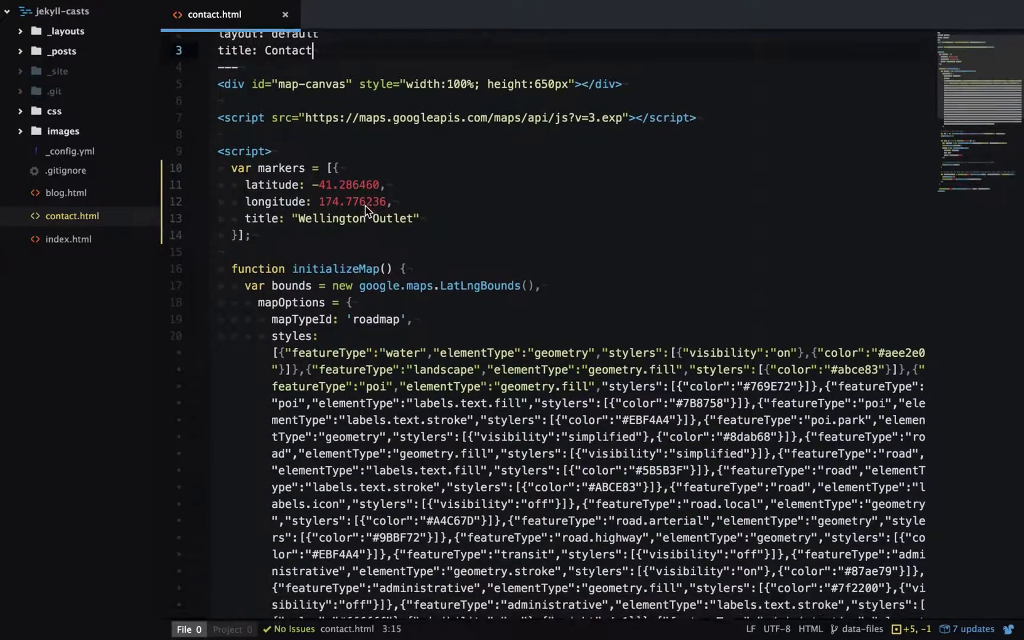
# - Duplicate the Wellington Outlet object as a second entry in contact.html's markers array
pyautogui.scroll(-3)
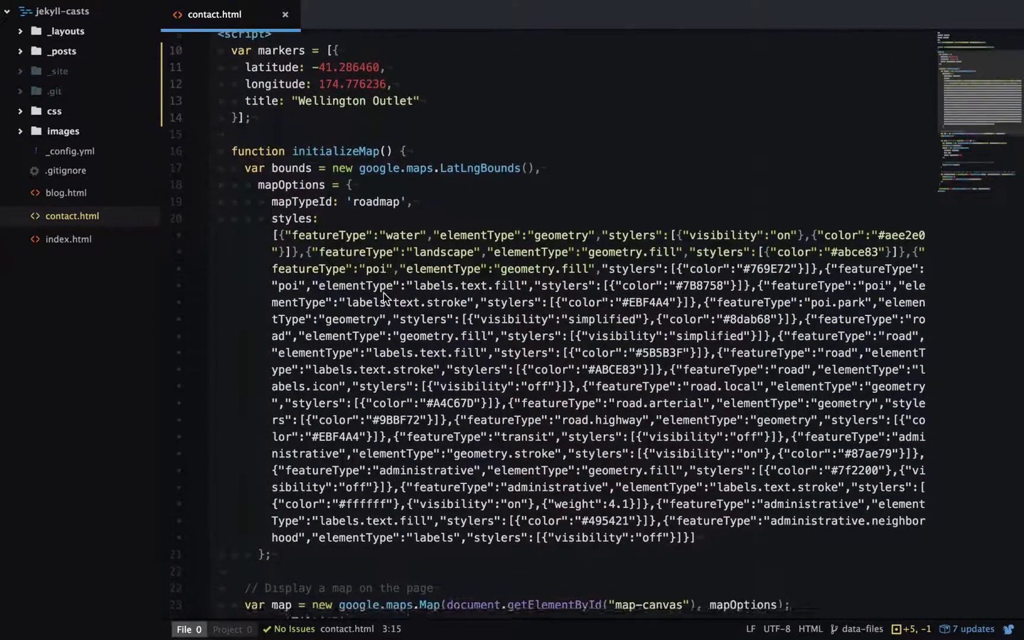
pyautogui.scroll(-3)
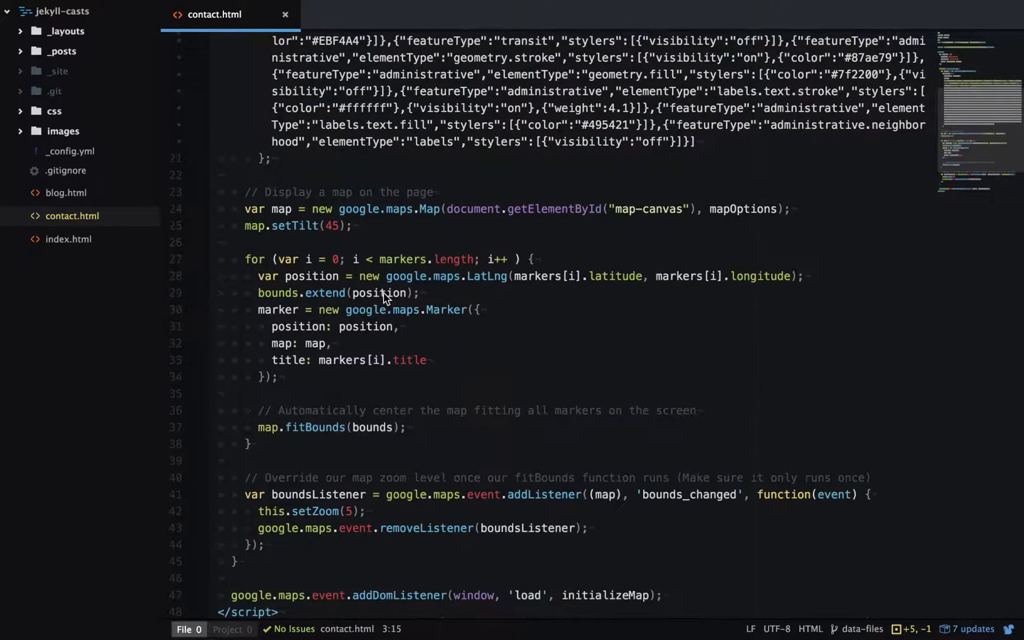
pyautogui.scroll(-3)
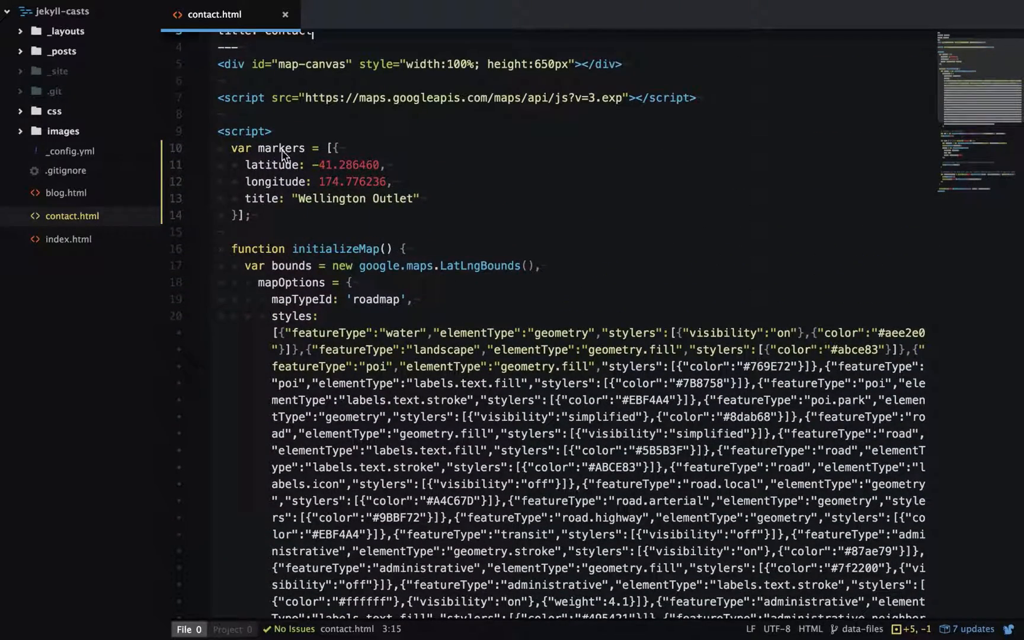
pyautogui.moveTo(289, 161)
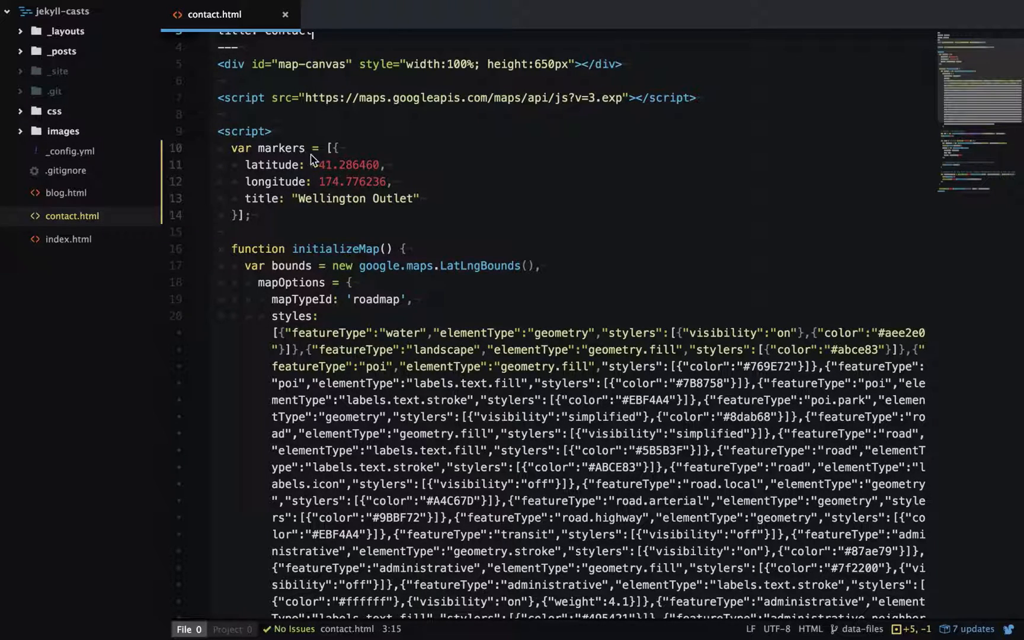
pyautogui.write('-41.286460,')
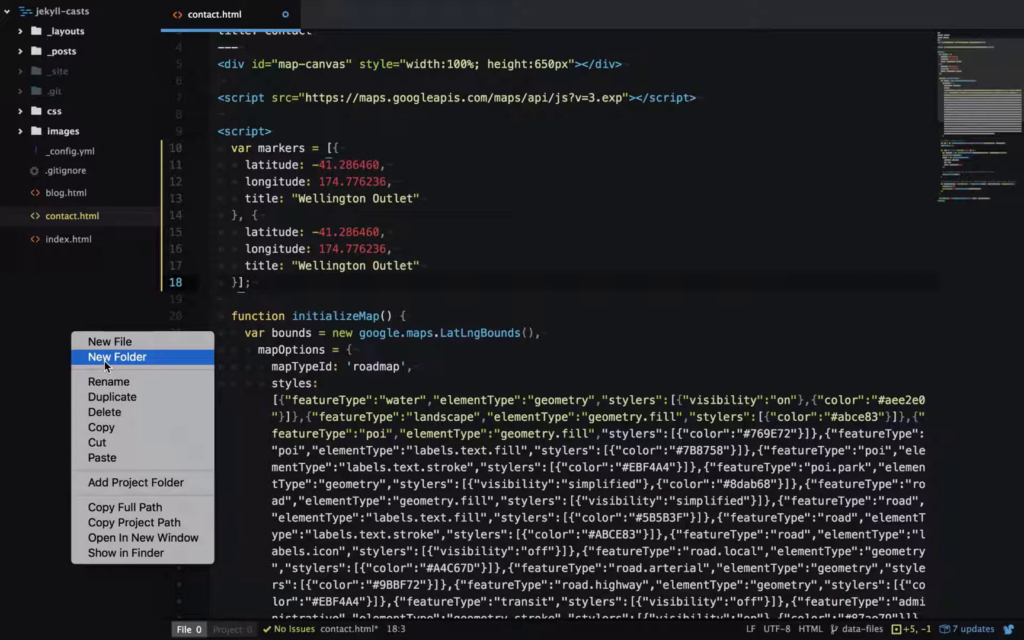
# - Create a _data folder with a new locations.csv file inside it
pyautogui.click(116, 357)
pyautogui.write('_data')
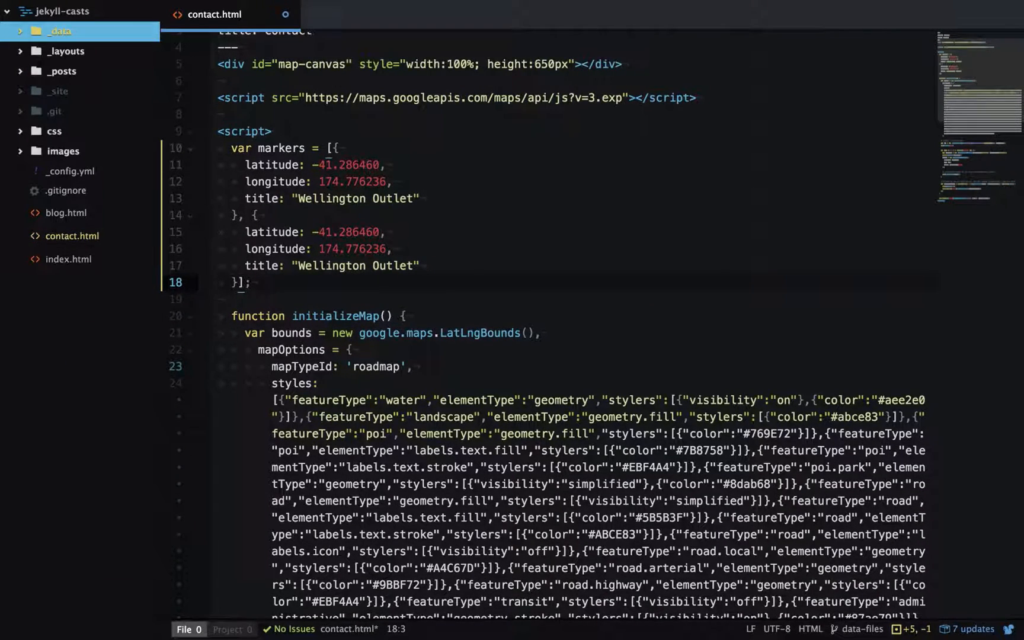
pyautogui.rightClick(54, 31)
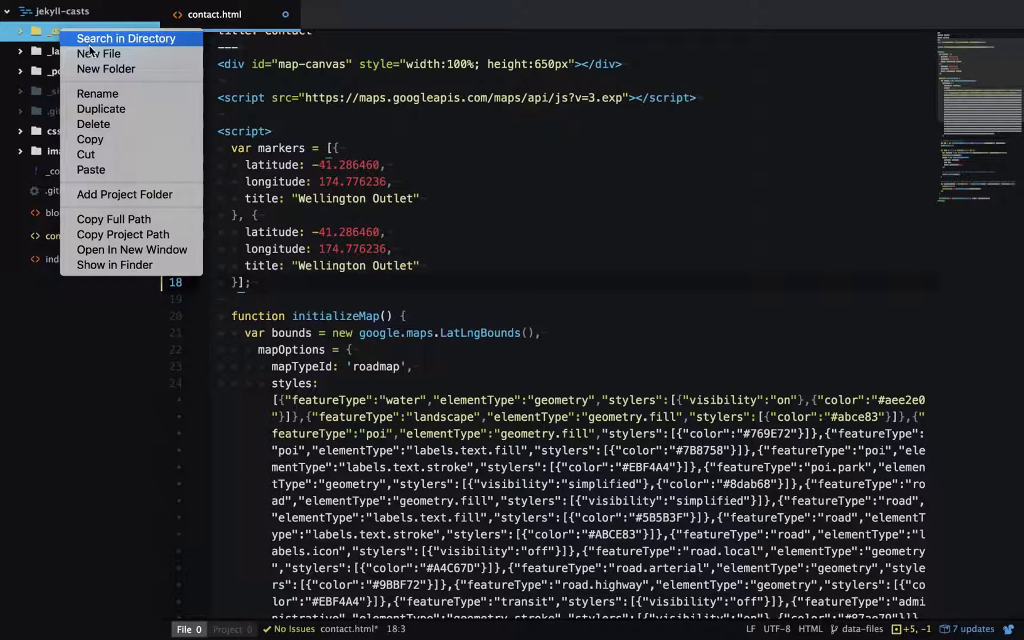
pyautogui.click(88, 54)
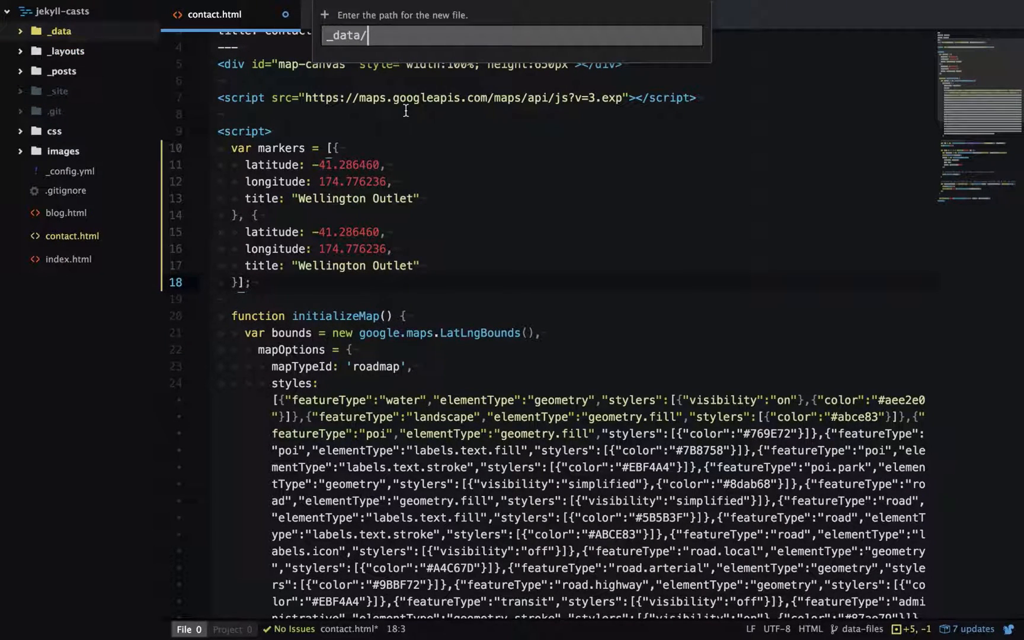
pyautogui.write('locations.csv')
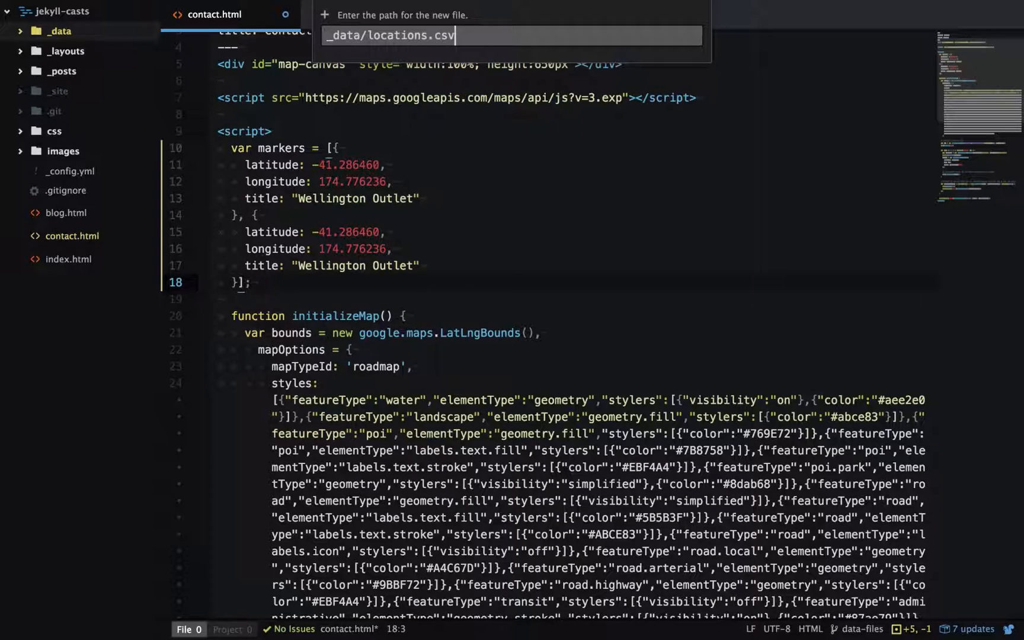
pyautogui.press('Enter')
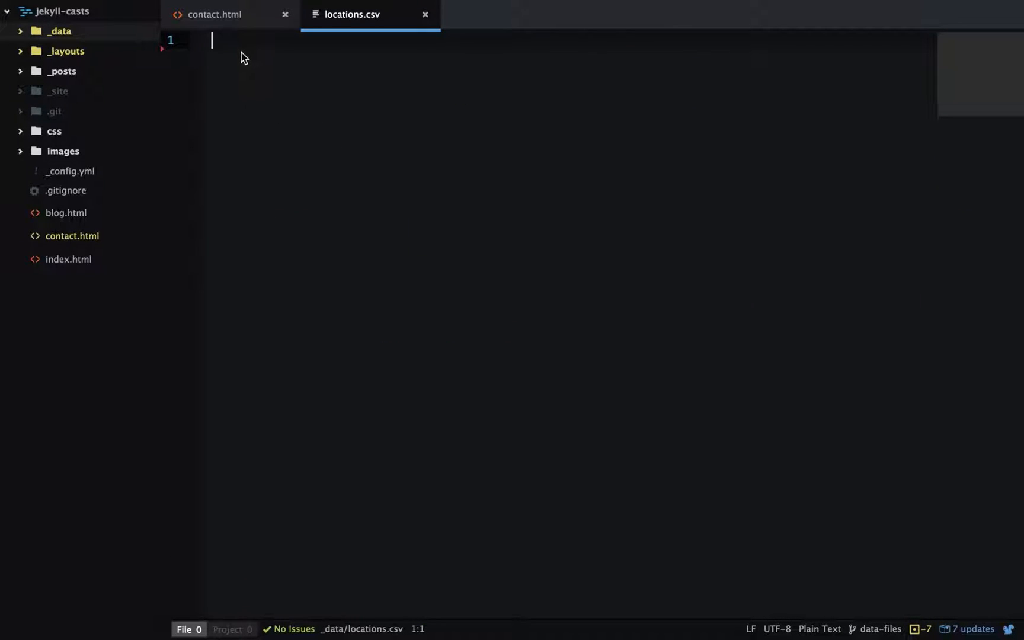
# - Fill locations.csv with a latitude,longitude,name header and five outlet rows, then save
pyautogui.write('latitude,longitude,name')
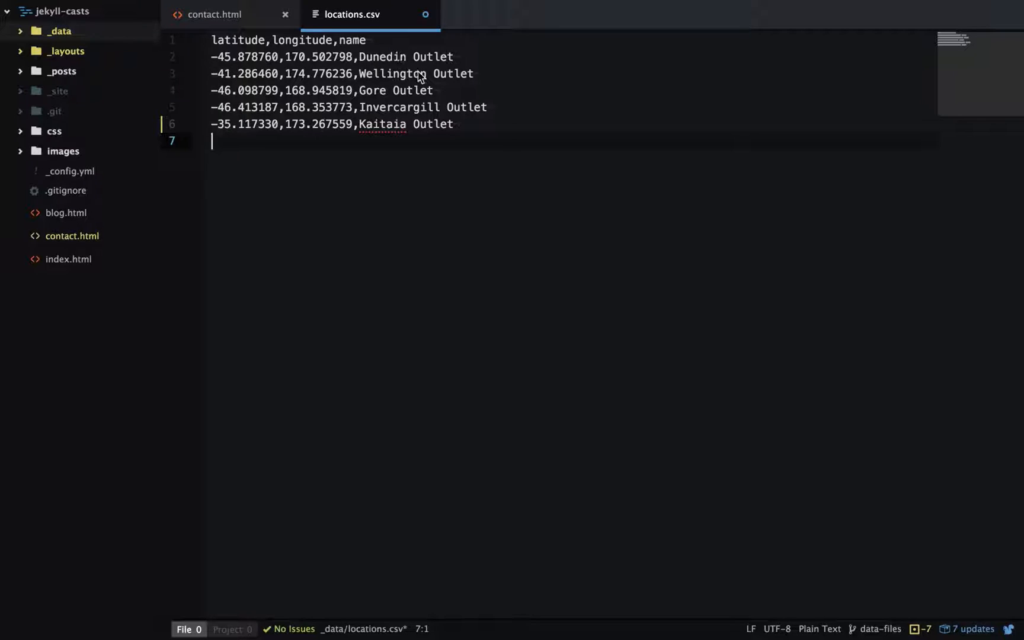
pyautogui.moveTo(271, 130)
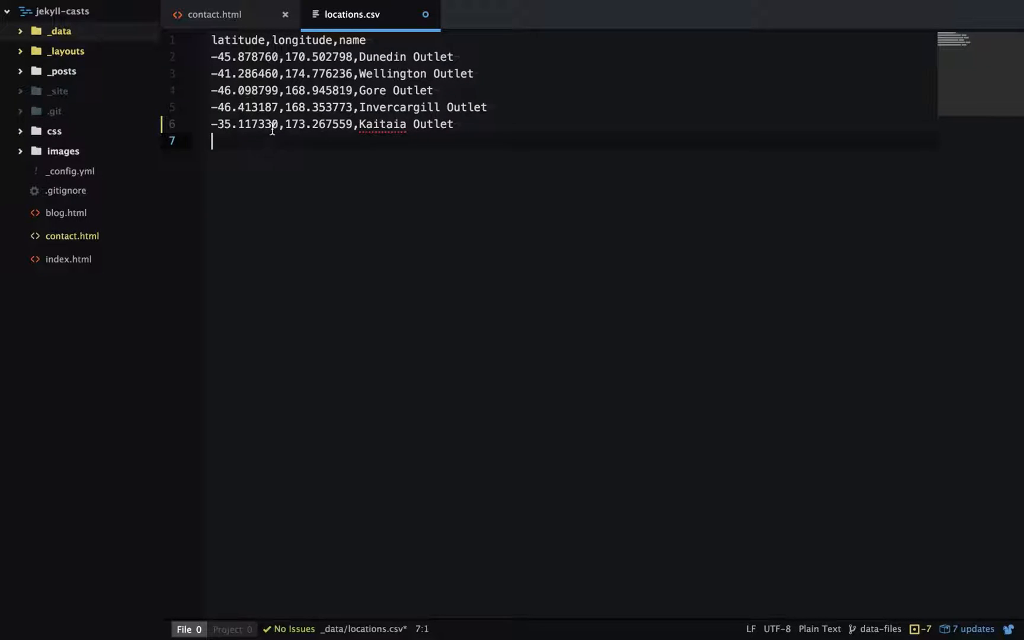
pyautogui.moveTo(427, 156)
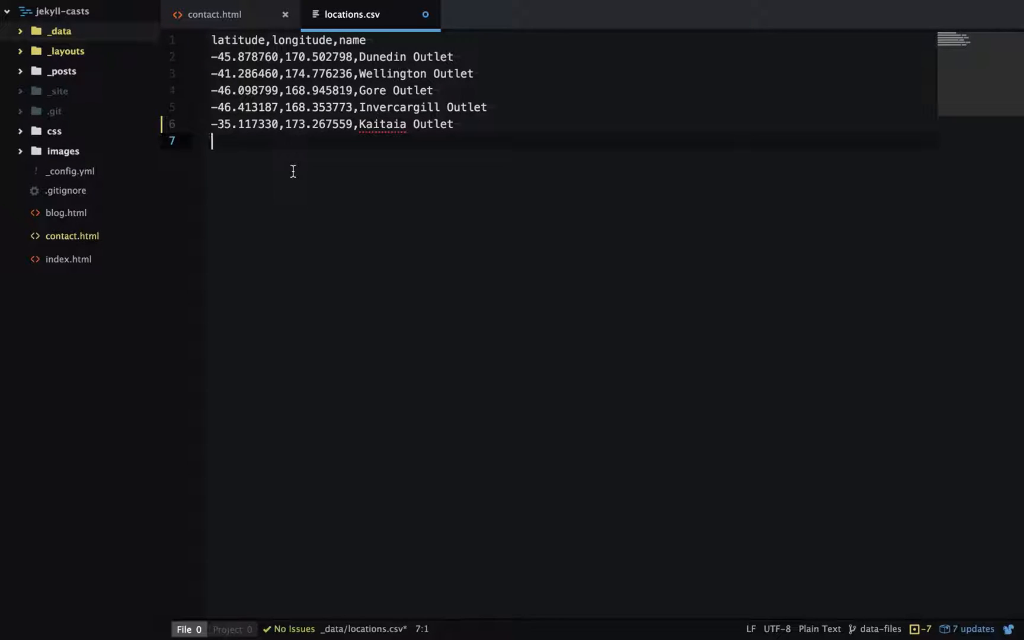
pyautogui.press('ctrl+s')
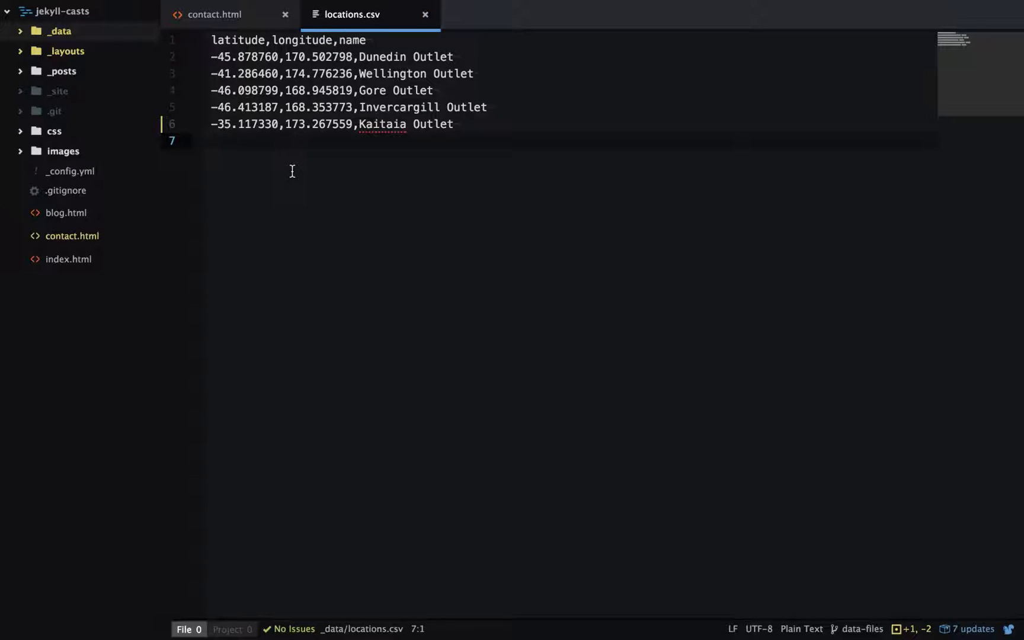
# - Remove the hard-coded marker entries from contact.html's markers array
pyautogui.click(213, 14)
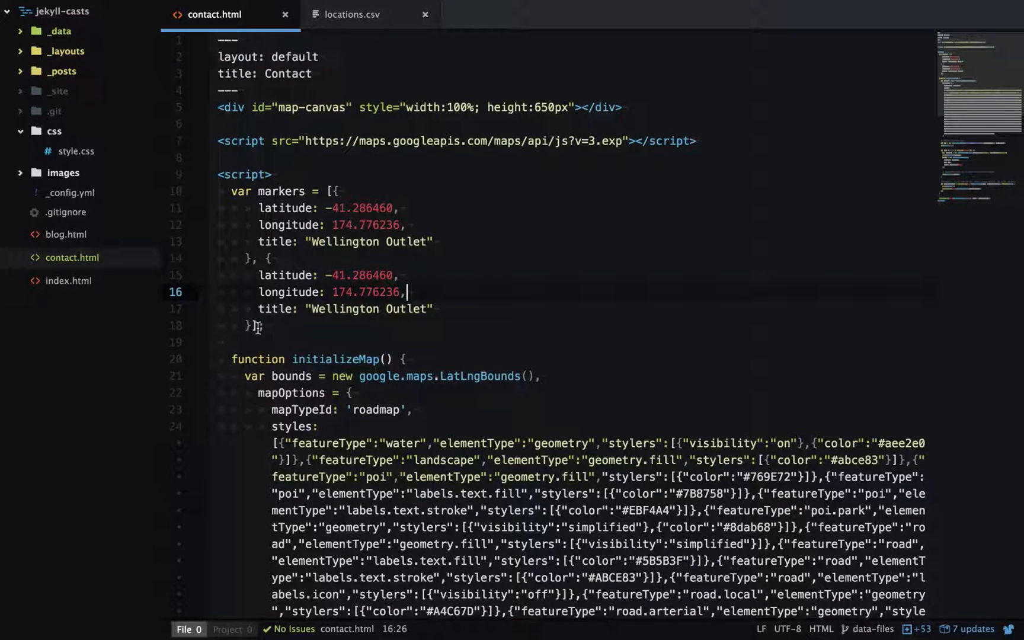
pyautogui.moveTo(333, 225); pyautogui.dragTo(261, 325)
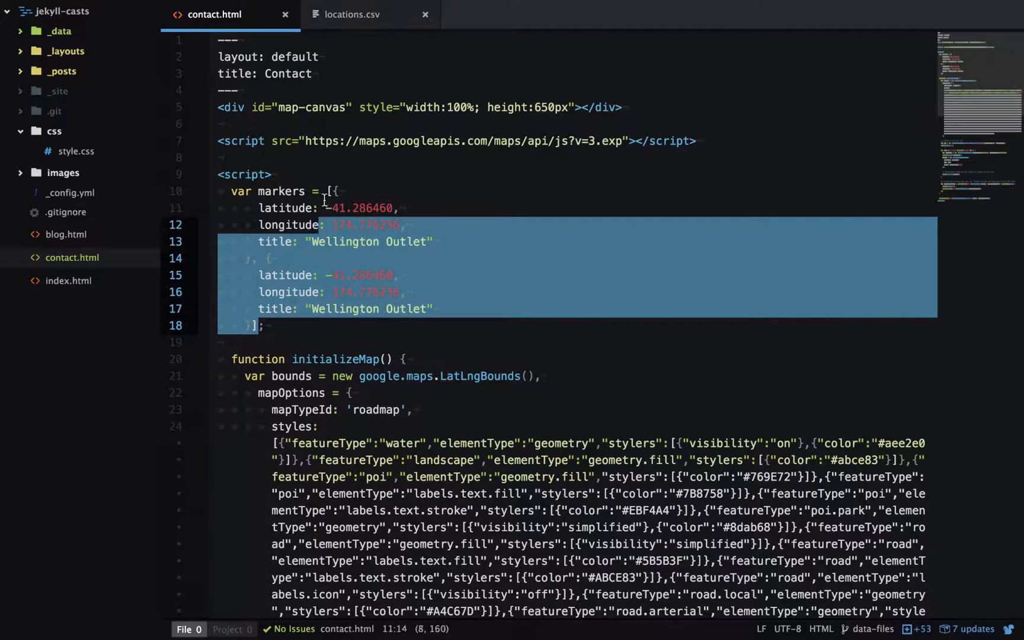
pyautogui.press('Delete')
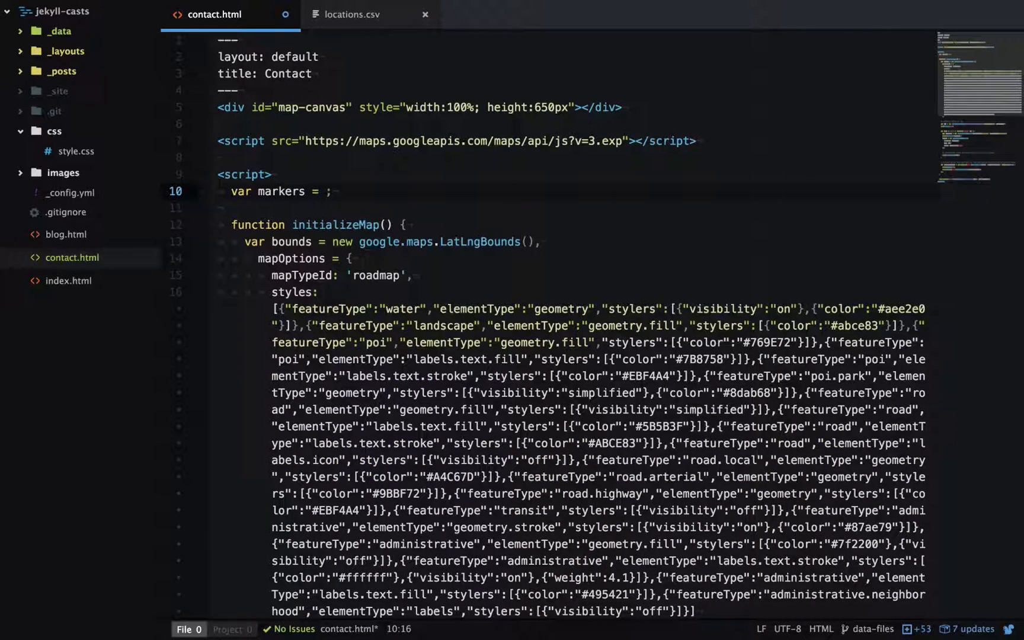
# - Output {{ site.data.locations }} as the markers array value
pyautogui.write('{{  }}')
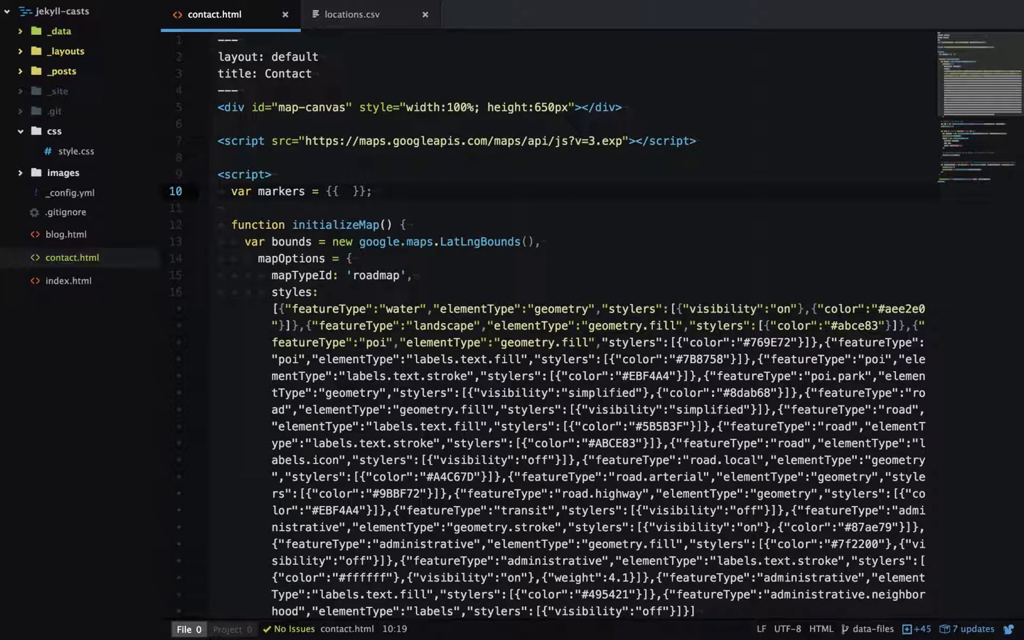
pyautogui.write('site.')
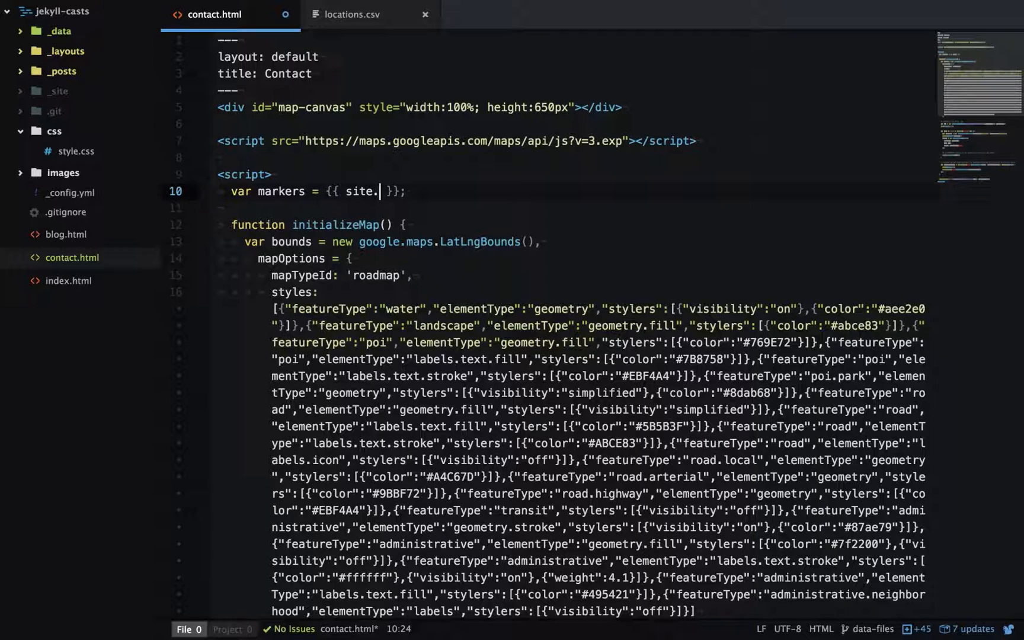
pyautogui.write('data.')
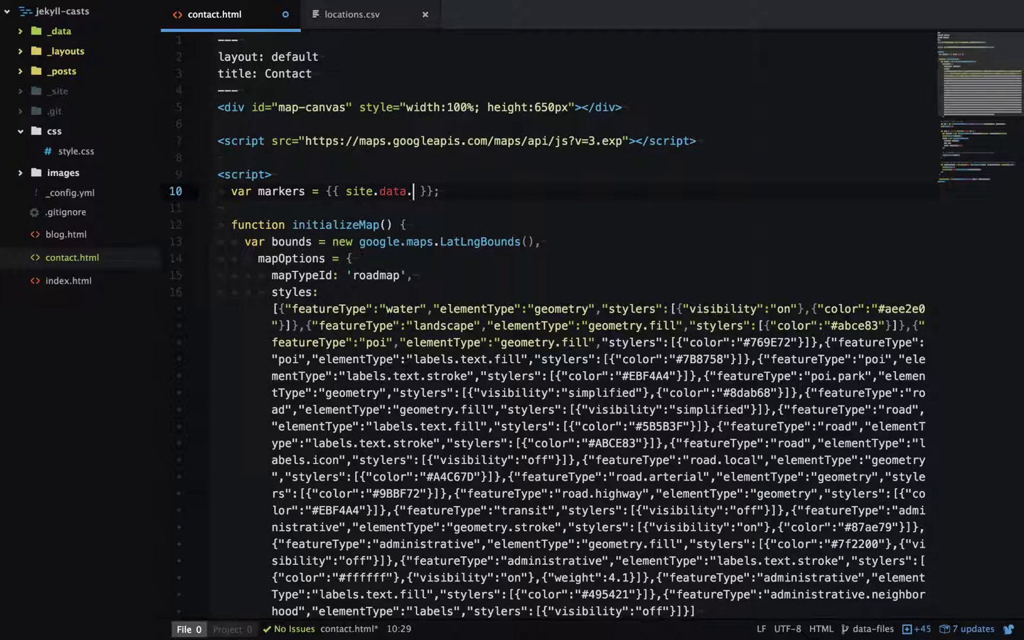
pyautogui.write('lo')
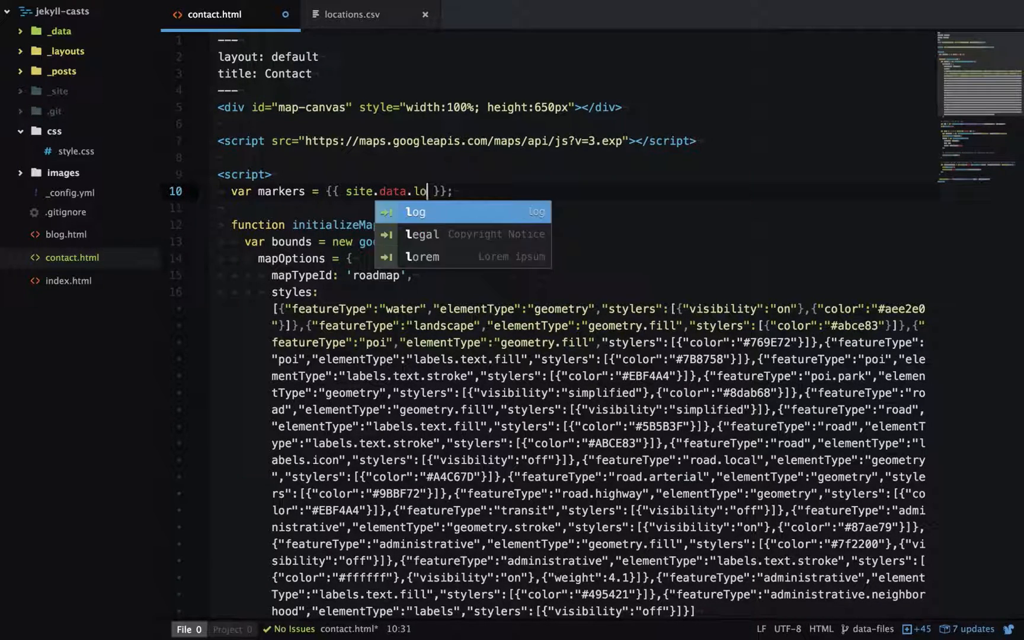
pyautogui.write('cations')
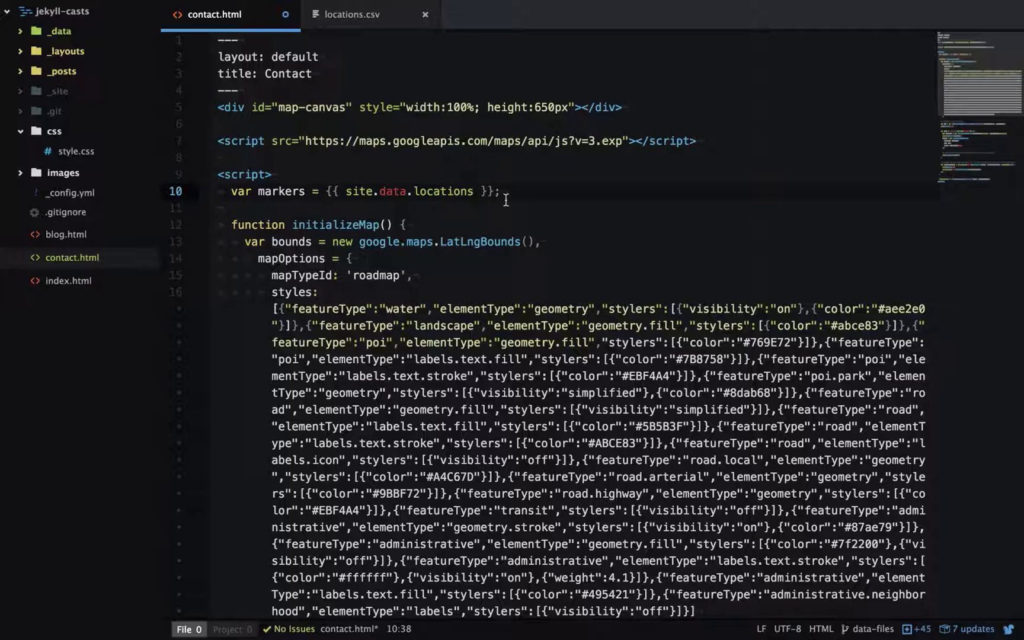
pyautogui.click(475, 191)
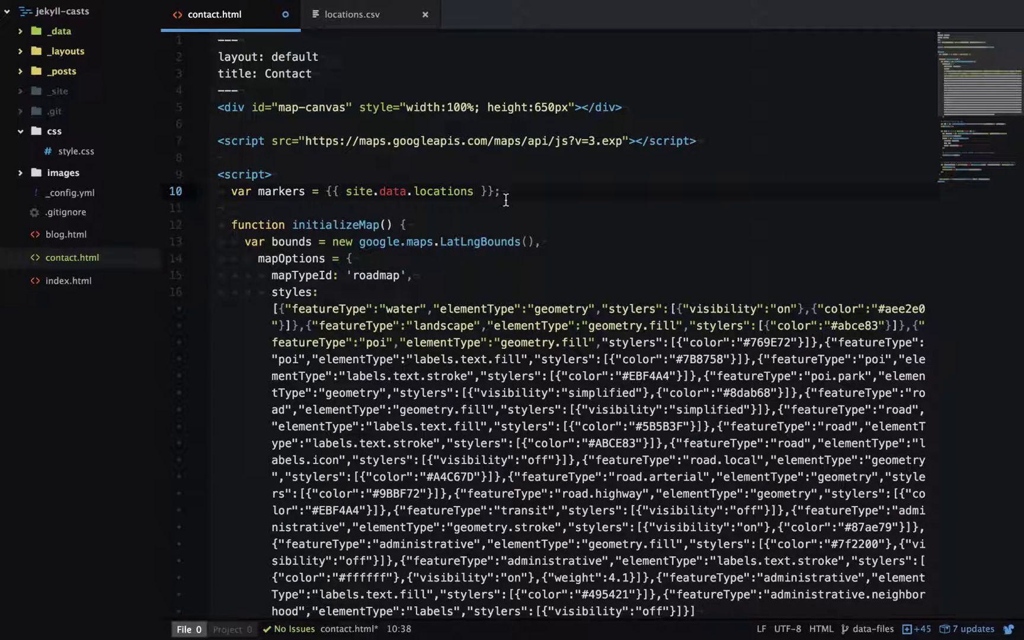
# - Pipe site.data.locations through the jsonify filter so markers gets JSON data
pyautogui.write('.')
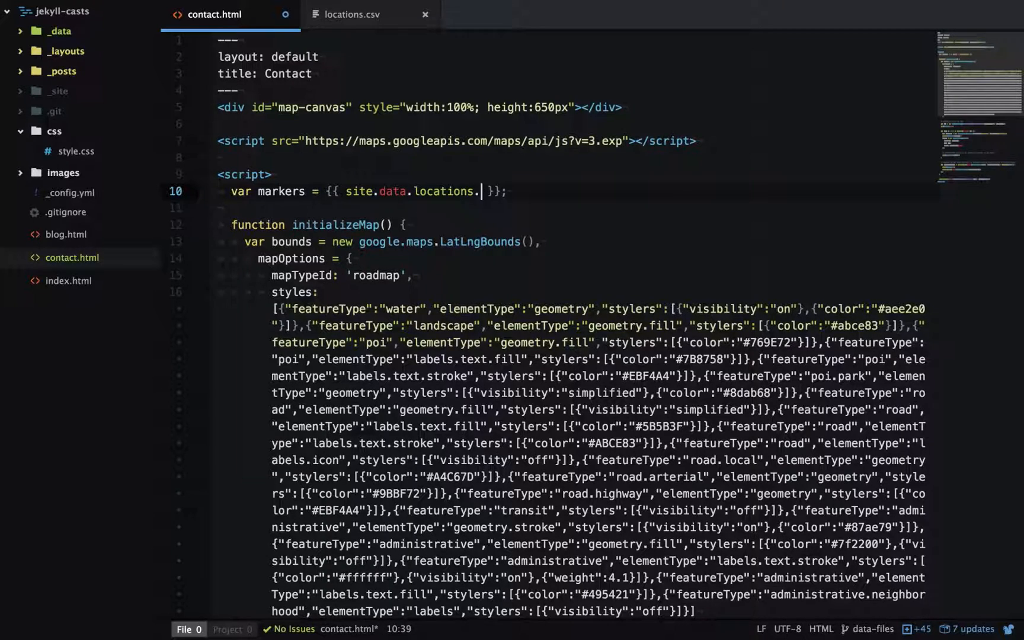
pyautogui.write('first.latitu')
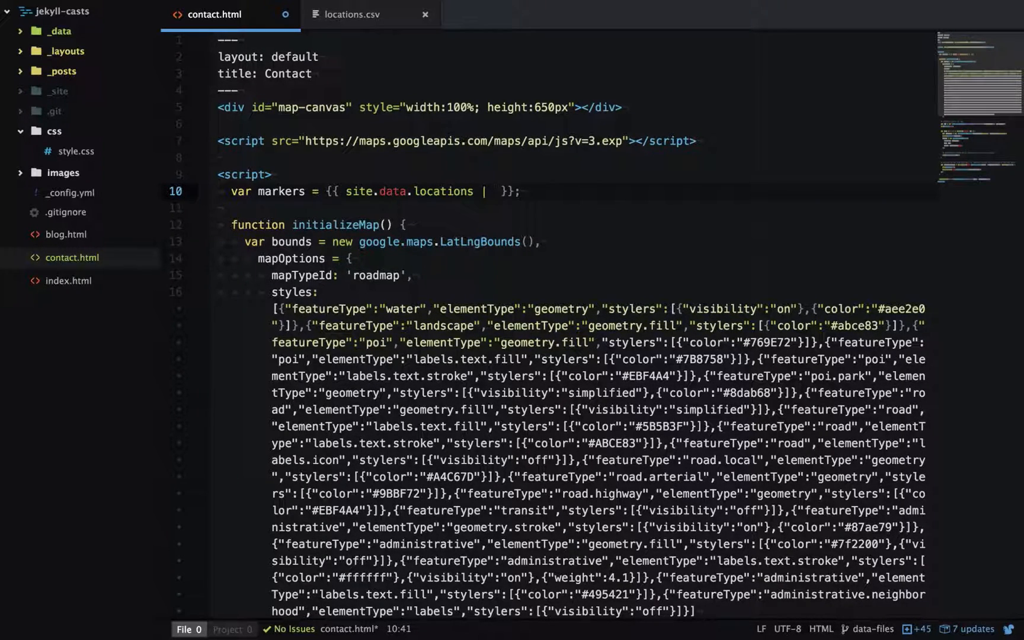
pyautogui.write('jsonify')
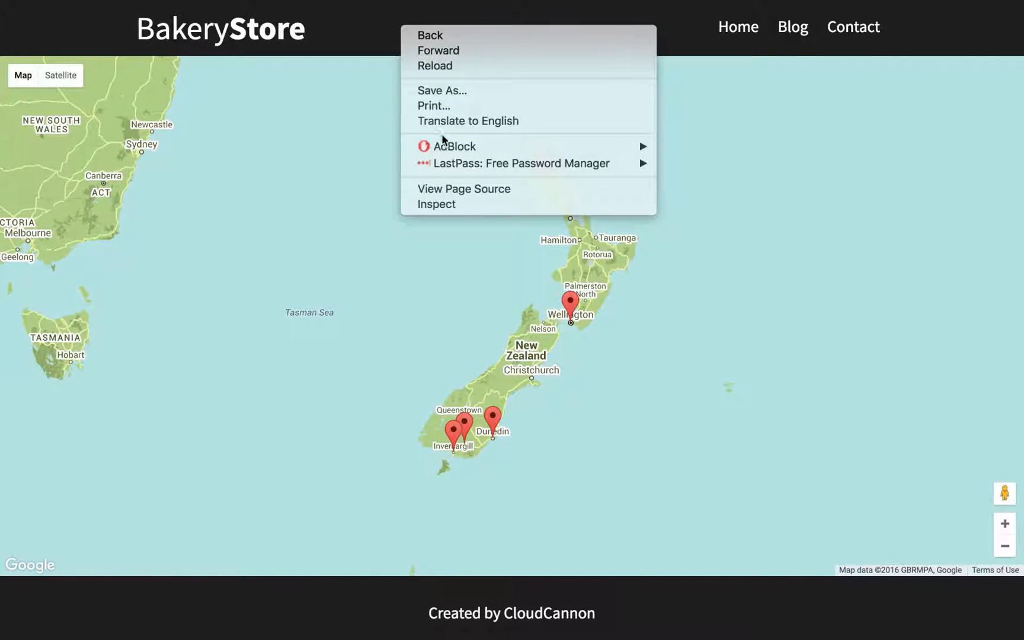
# - Reload the contact page to show map markers for all CSV outlets
pyautogui.click(464, 190)
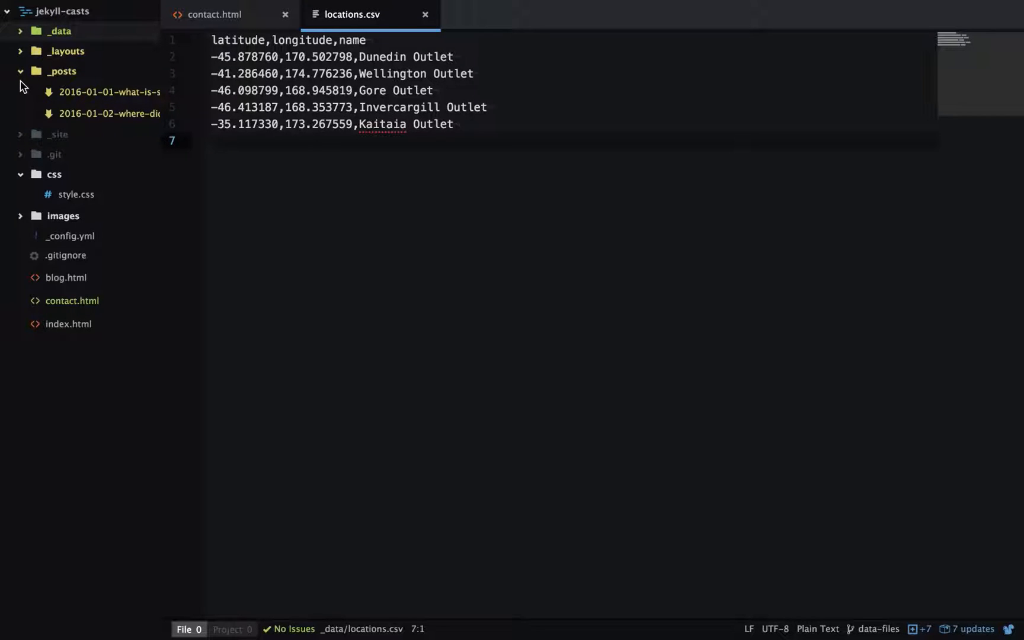
# - Add the row -45.067944,168.662109,Queenstown Outlet to locations.csv
pyautogui.write('-45.067944,168.662109,Queenstown Outlet')
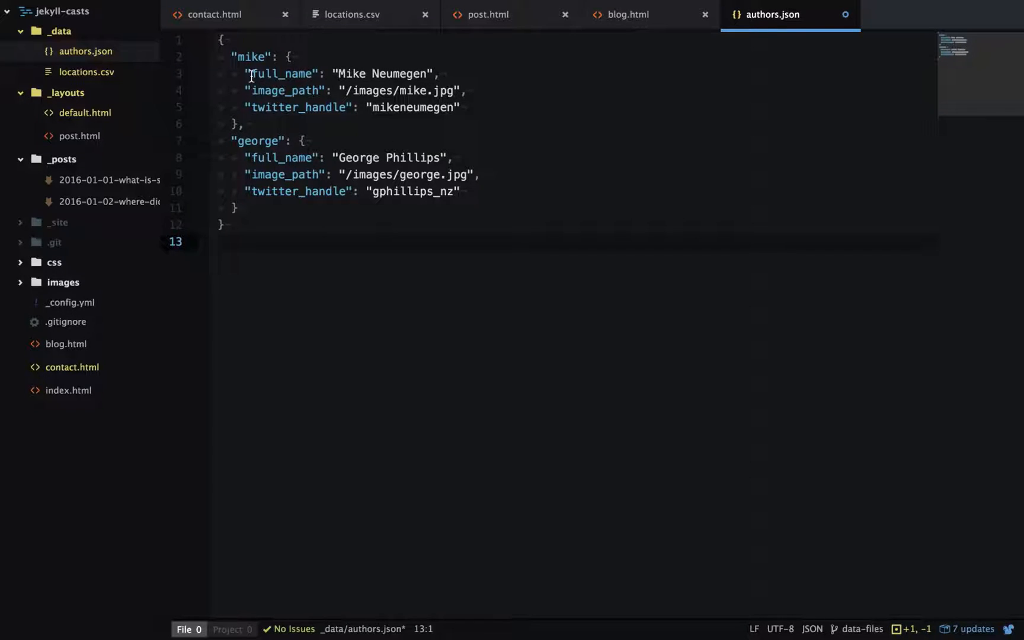
pyautogui.doubleClick(282, 74)
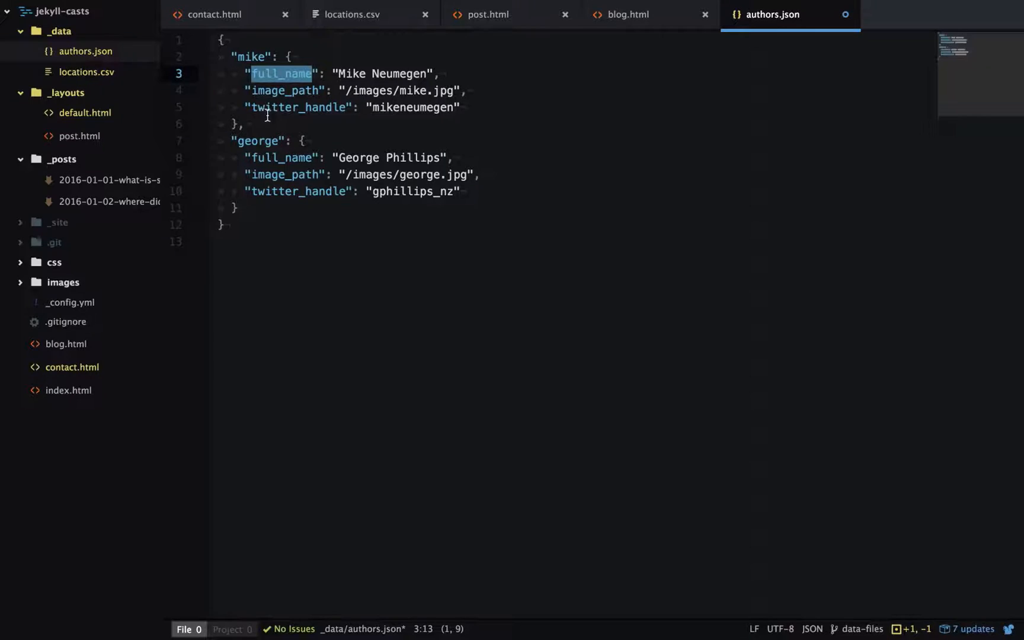
pyautogui.moveTo(335, 110)
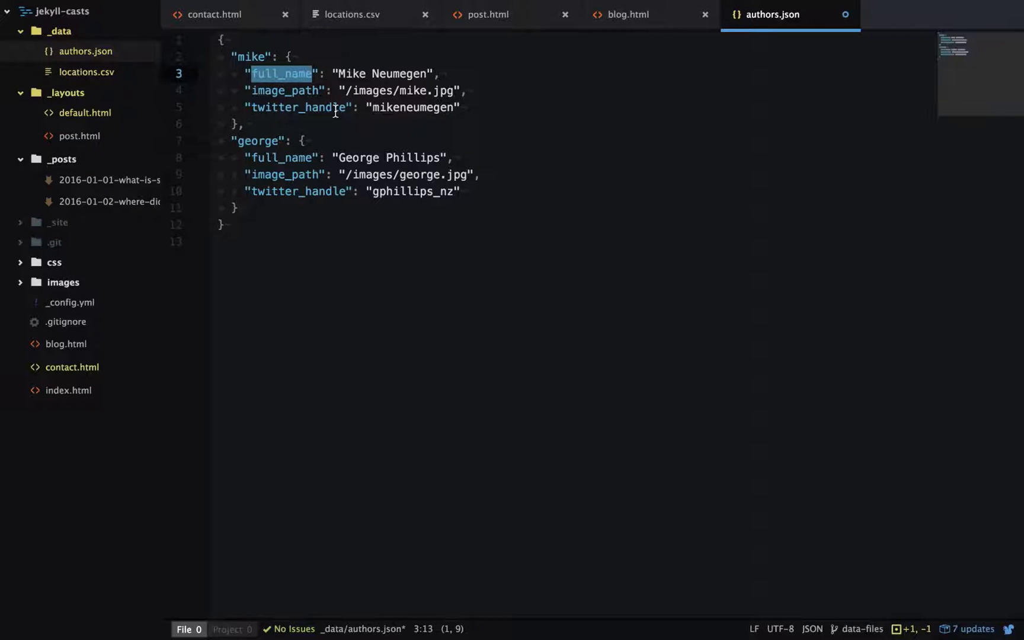
pyautogui.click(100, 181)
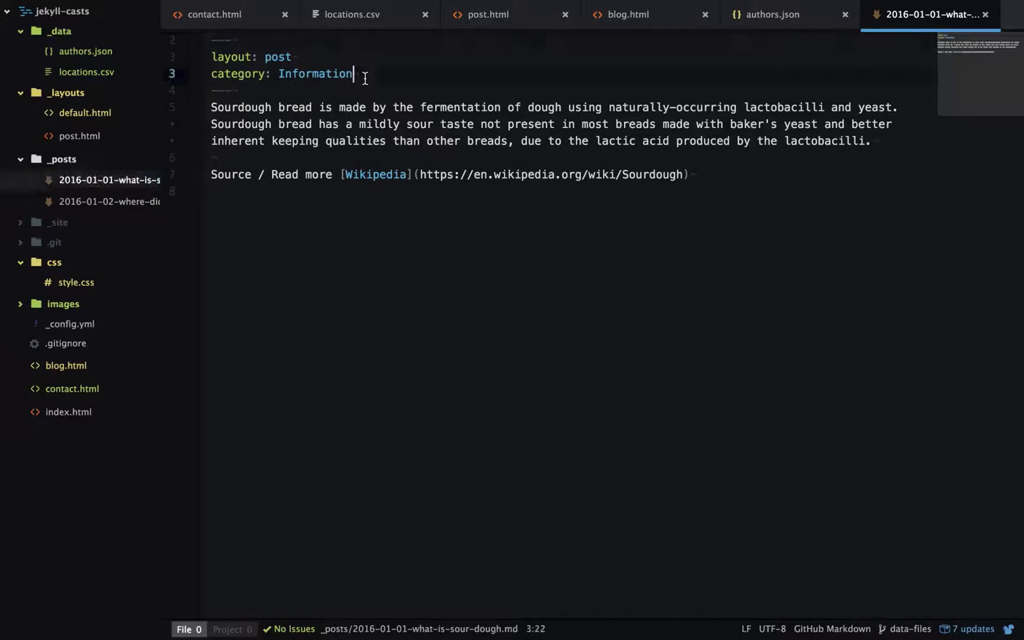
# - Add author: george to the sourdough post and author: mike to the cookie post front matter
pyautogui.write('auth')
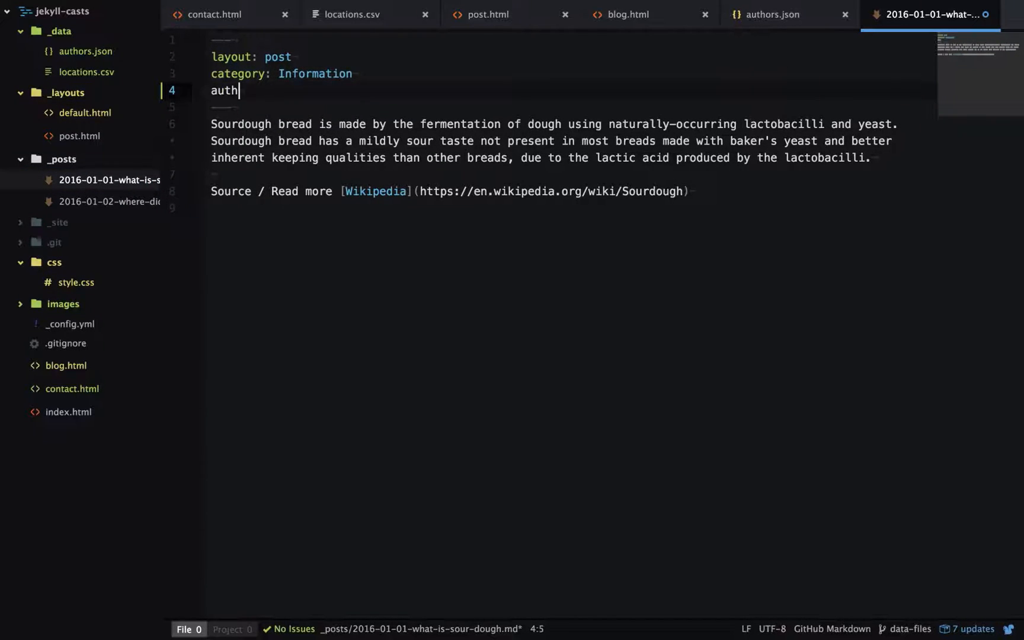
pyautogui.write('or: george')
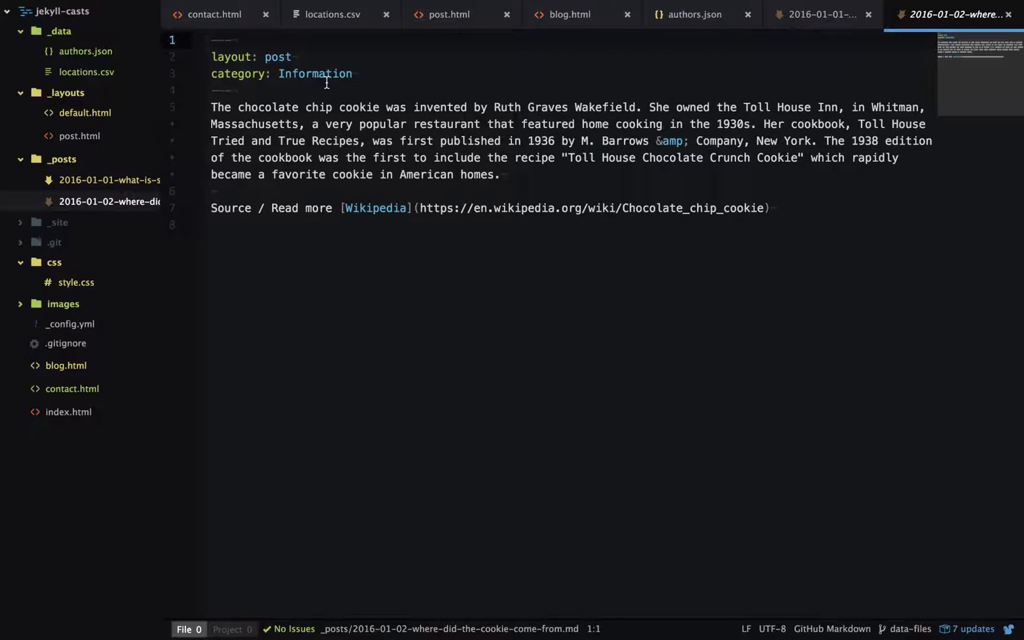
pyautogui.write('autho')
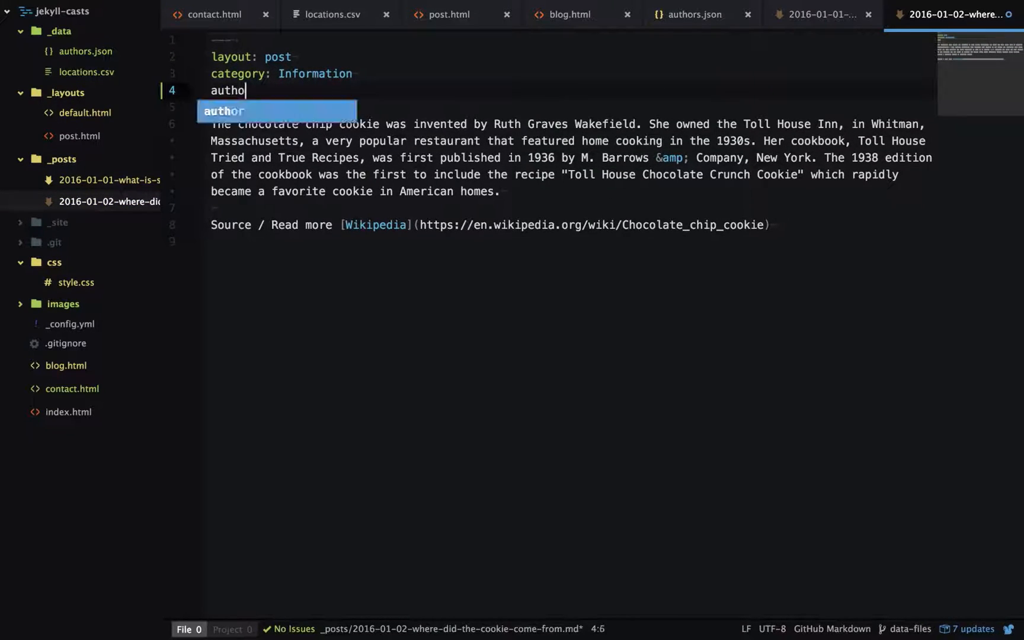
pyautogui.write('r: mike')
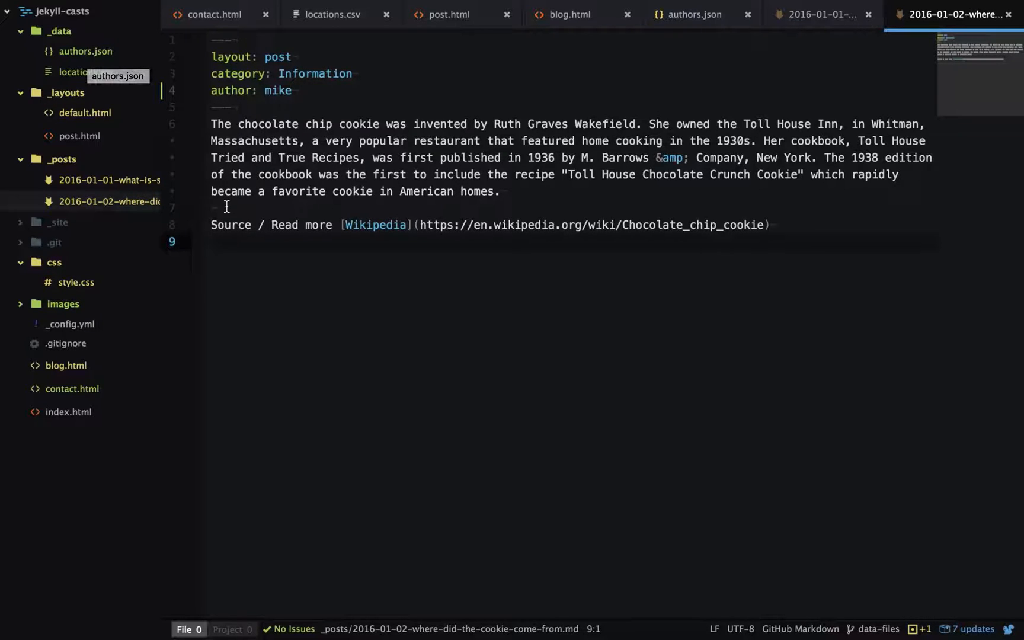
pyautogui.click(65, 366)
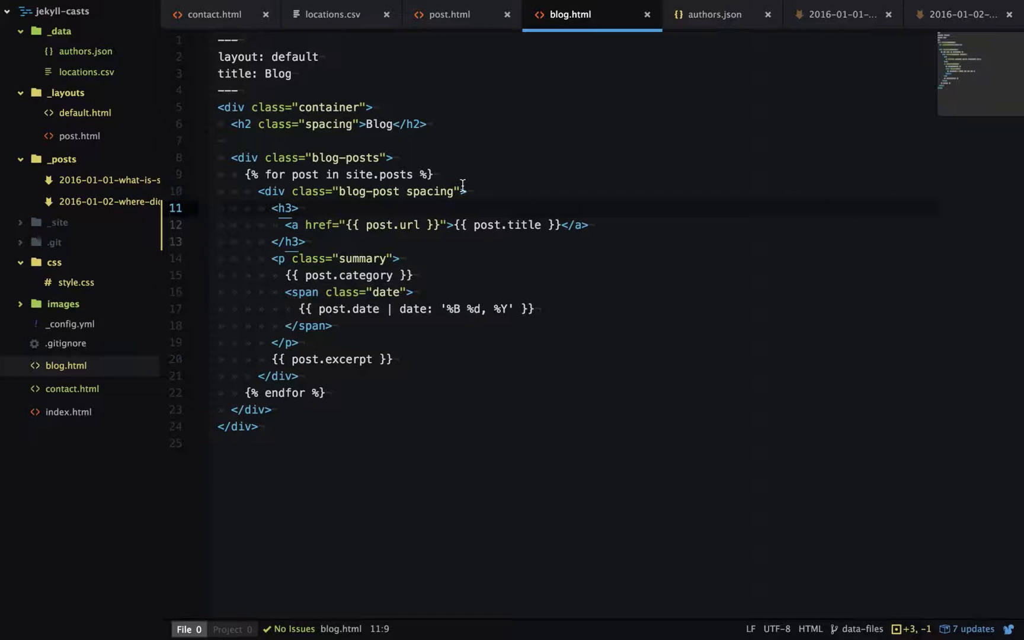
pyautogui.press('enter')
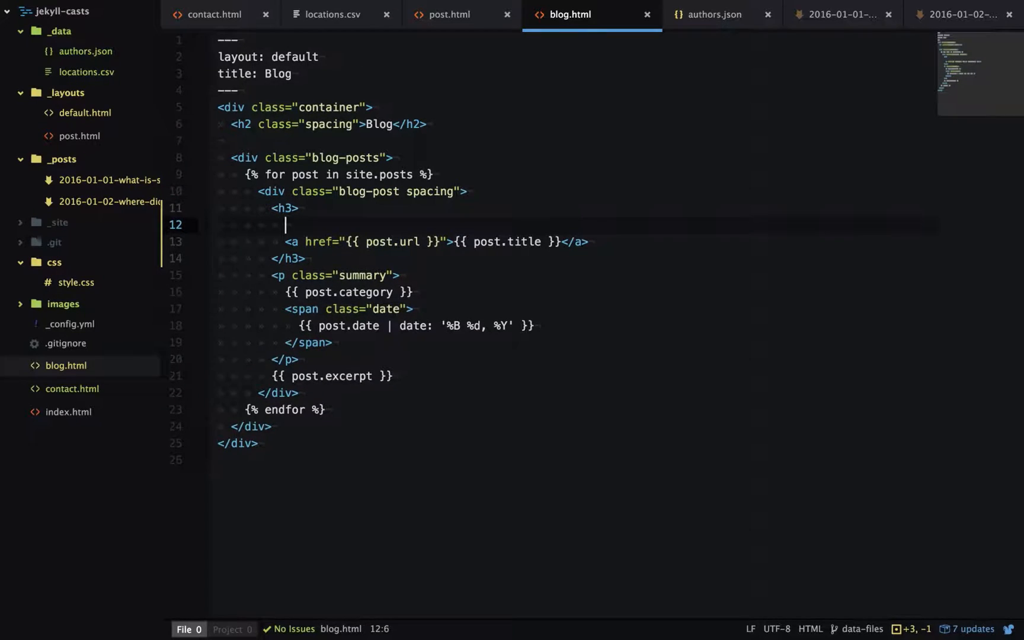
pyautogui.write('<a href="')
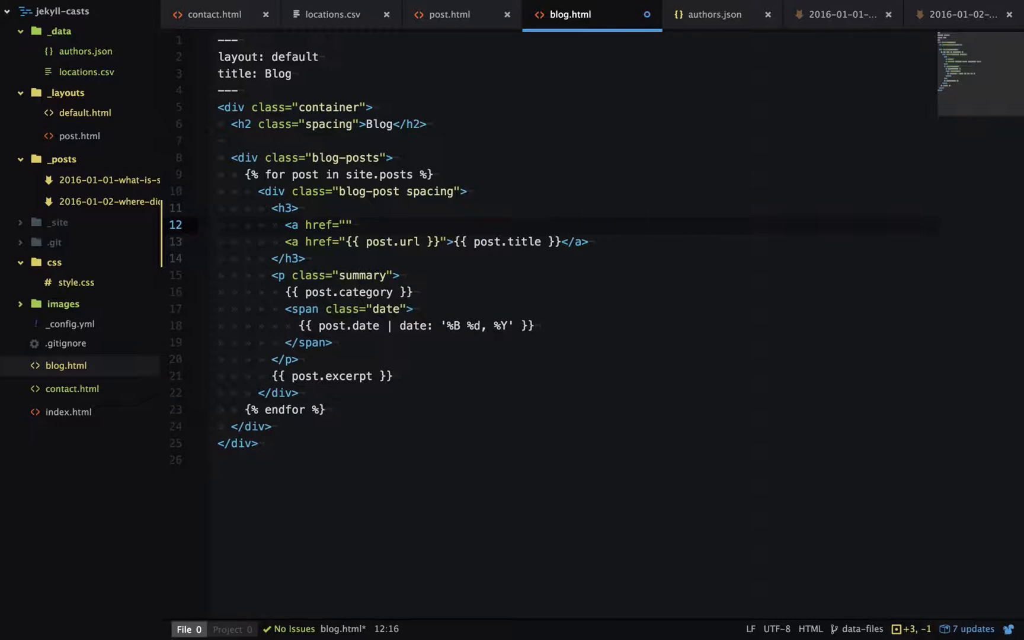
pyautogui.write('></a>')
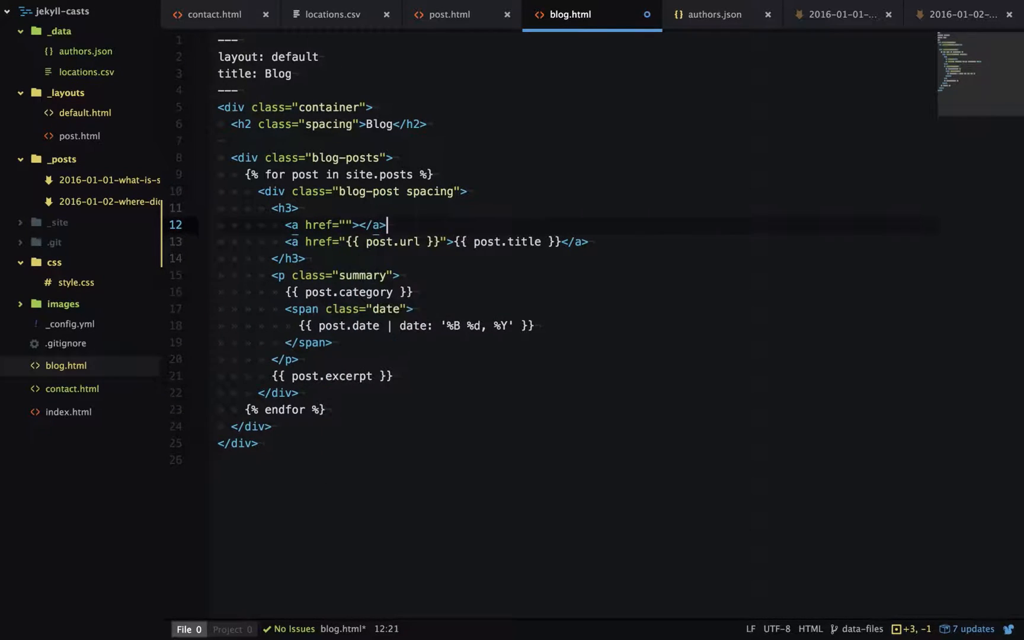
pyautogui.write('ht{{ }}')
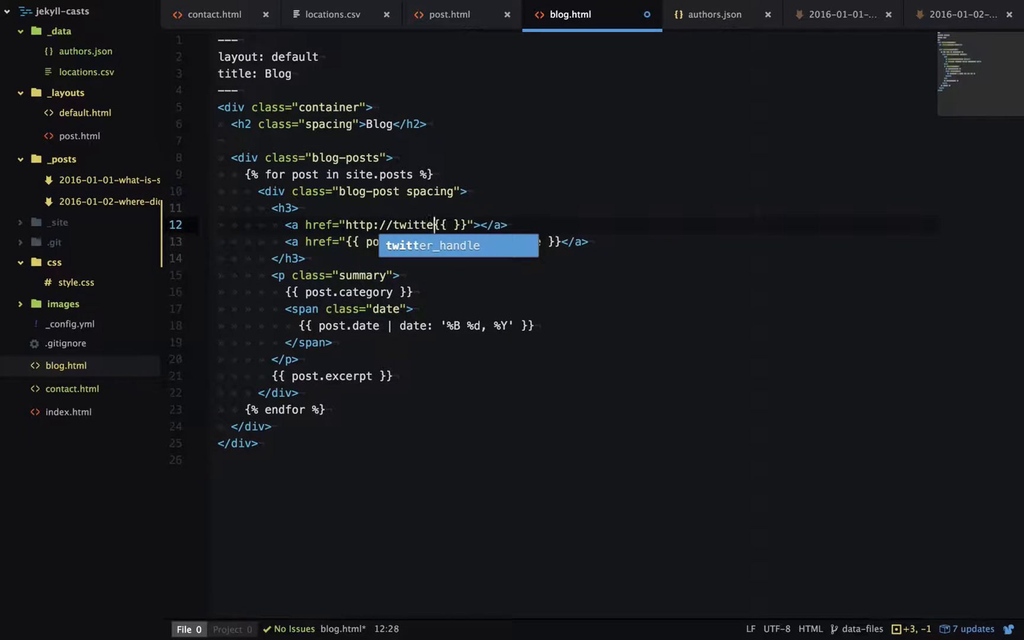
pyautogui.write('.com/')
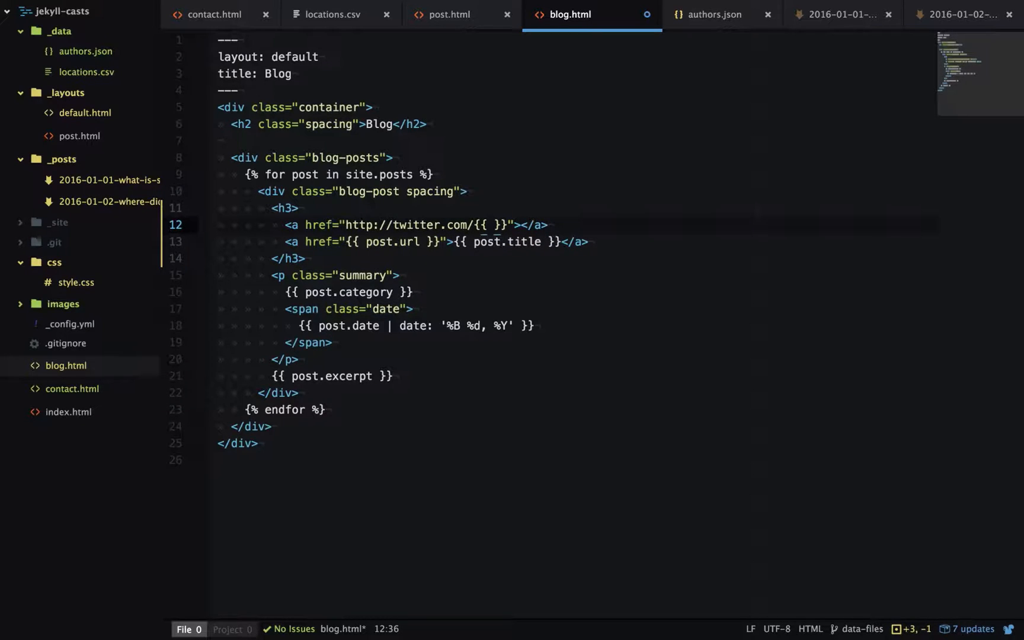
pyautogui.click(490, 225)
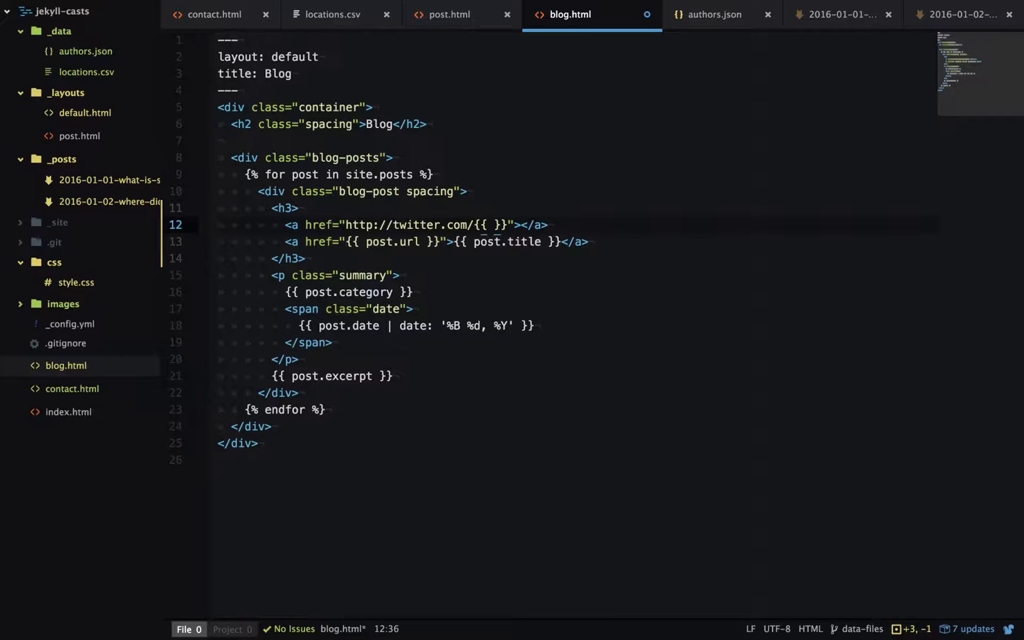
# - Fill the href with site.data.authors[post.author].twitter_handle
pyautogui.write('s')
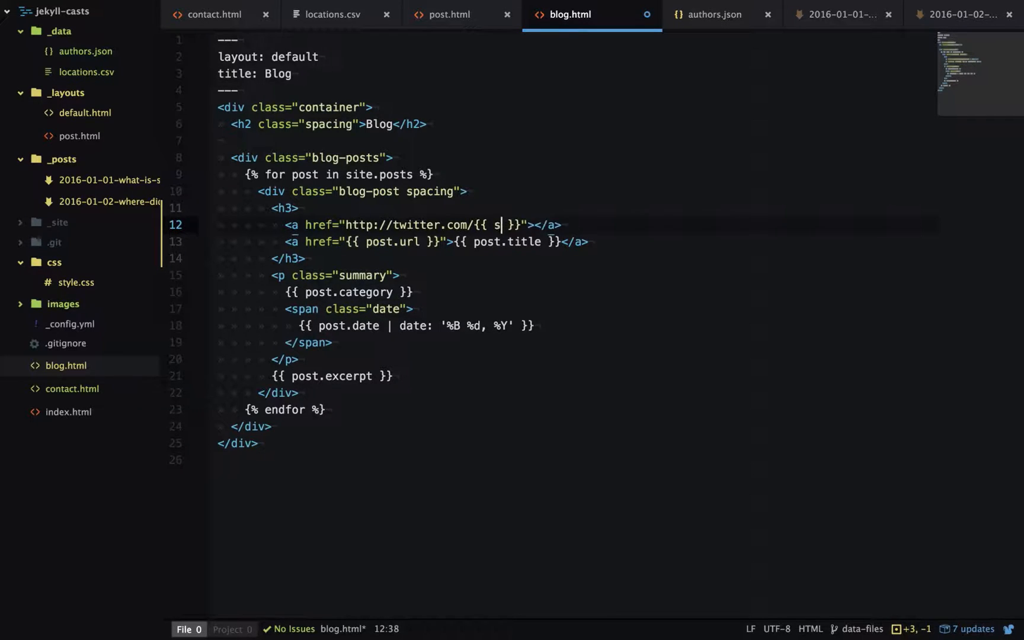
pyautogui.write('ite.data.auth')
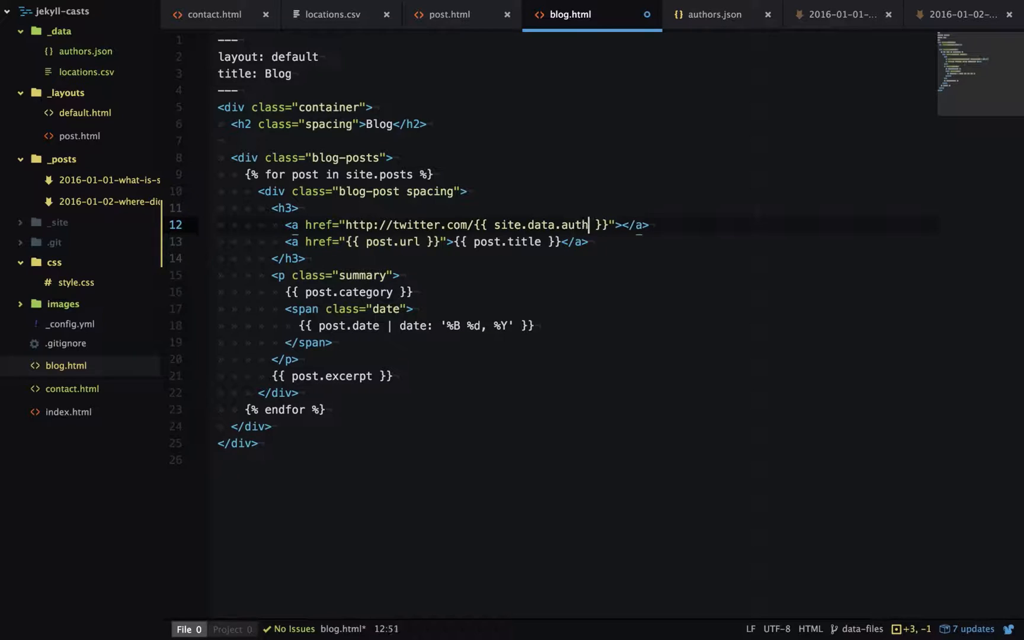
pyautogui.write('ors[')
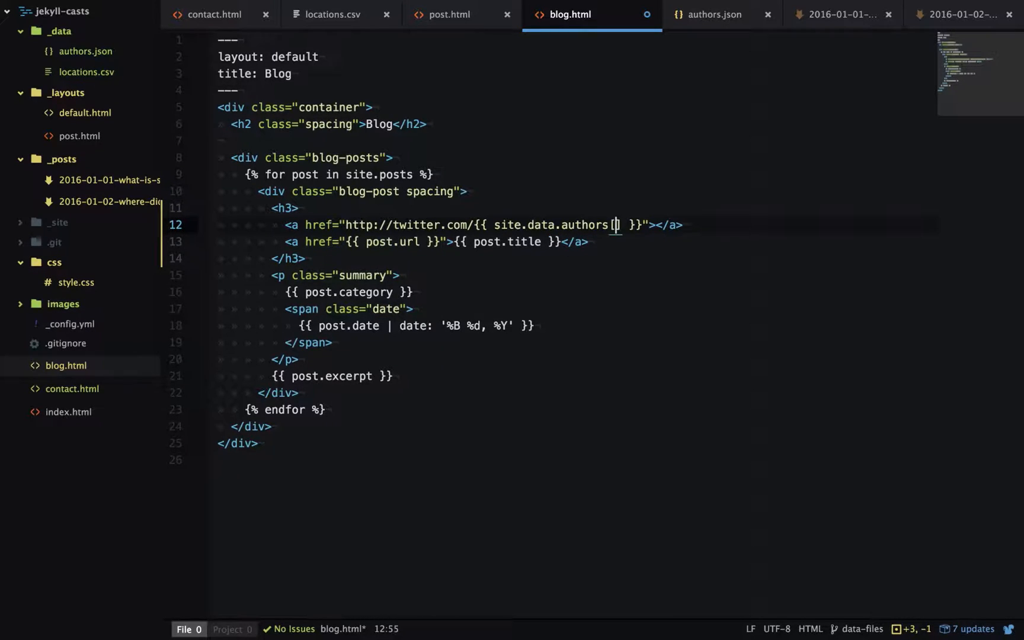
pyautogui.write(']')
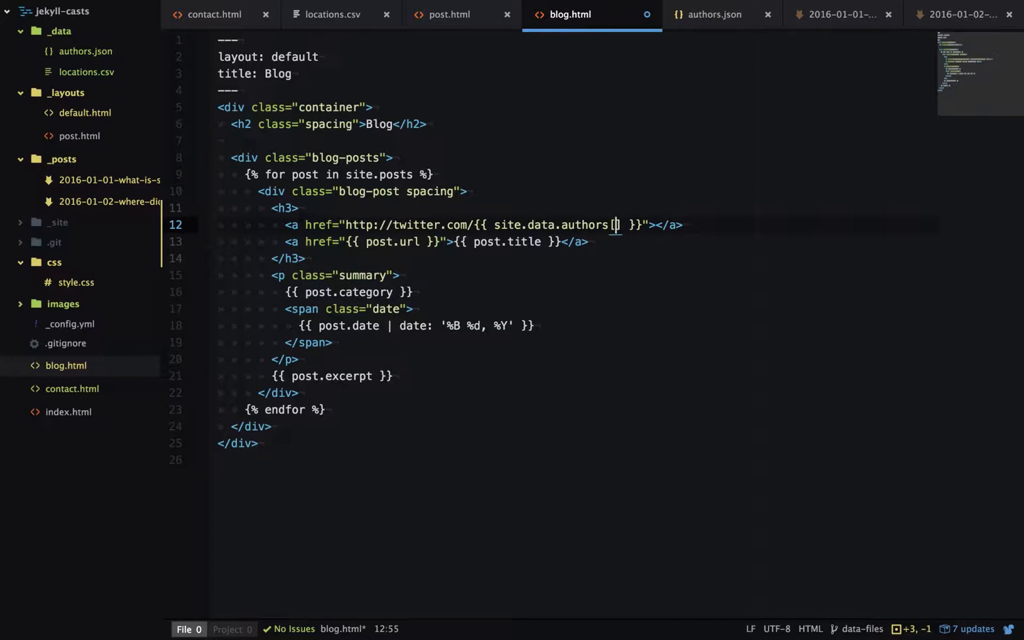
pyautogui.write('post.au')
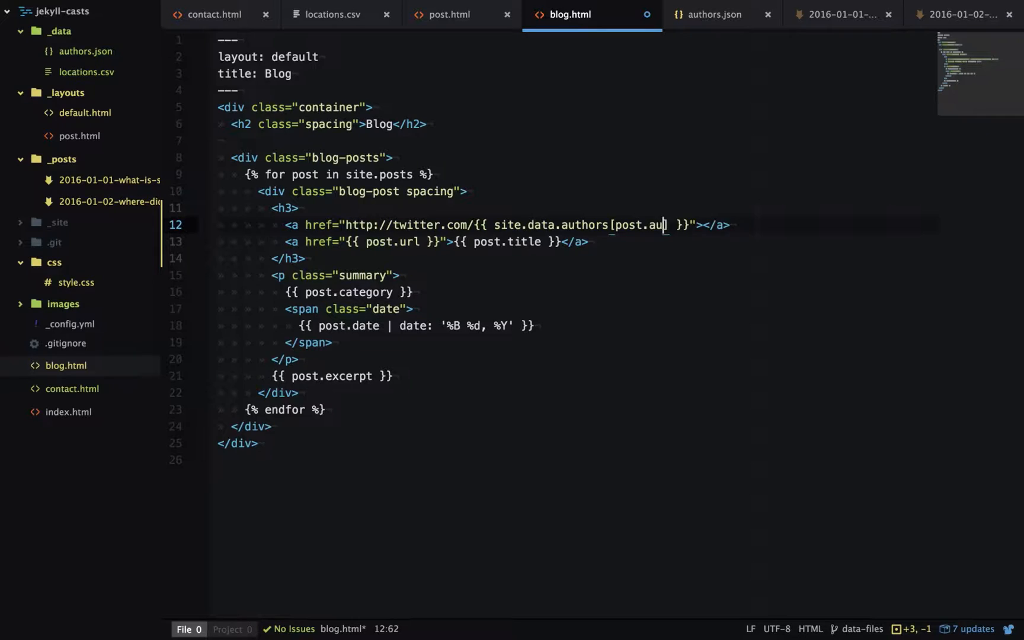
pyautogui.write('thor]')
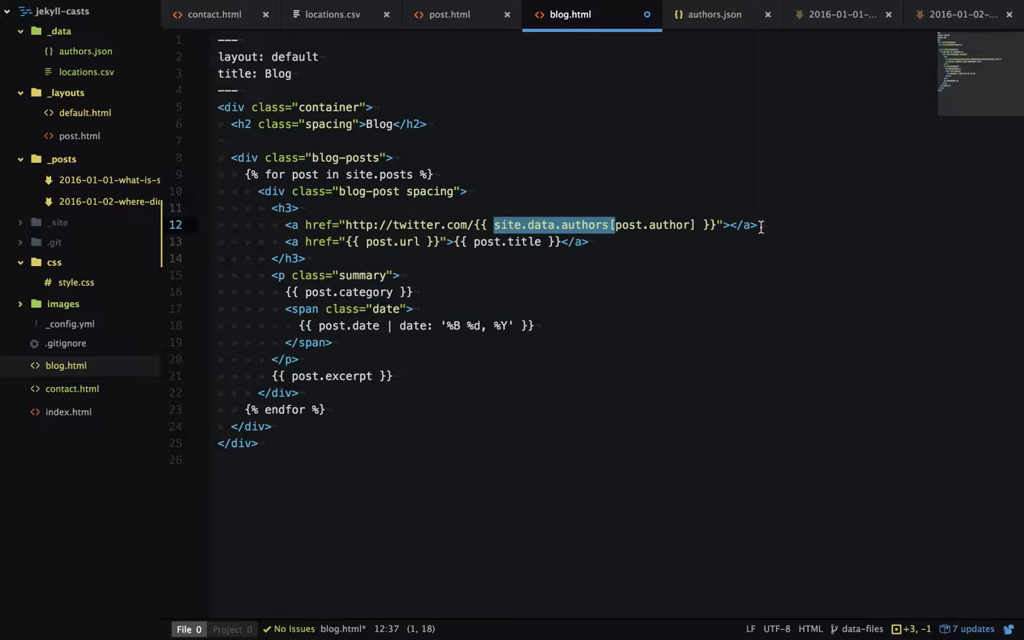
pyautogui.write('.')
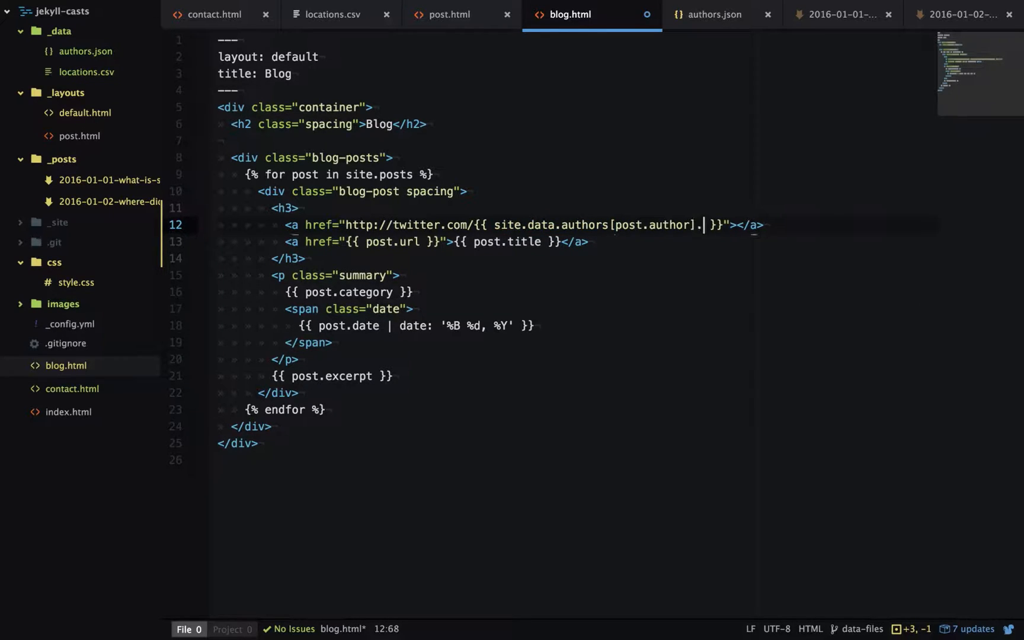
pyautogui.write('.twitter')
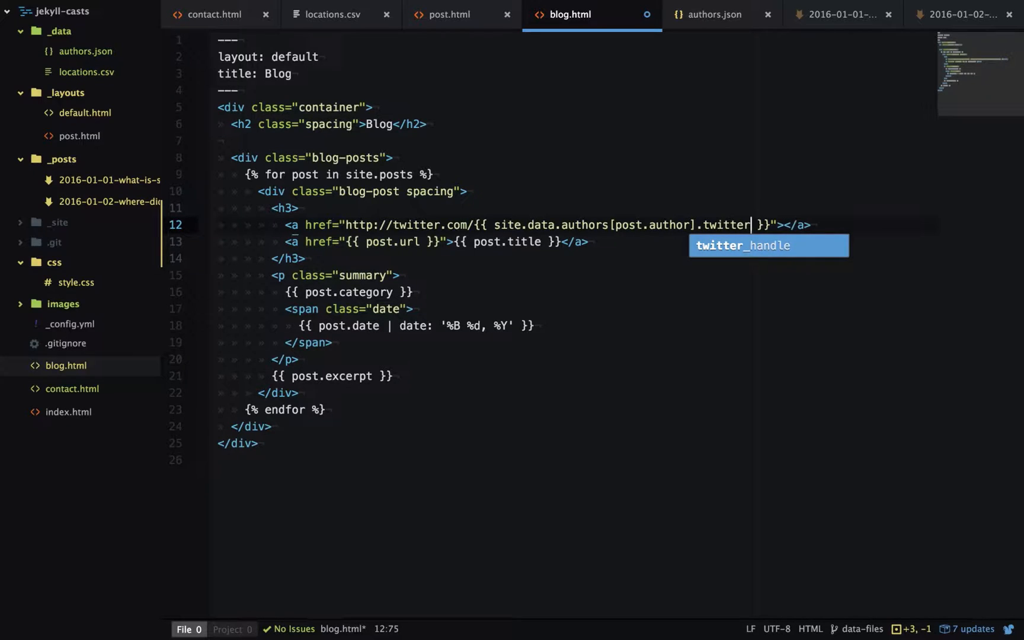
pyautogui.press('Tab')
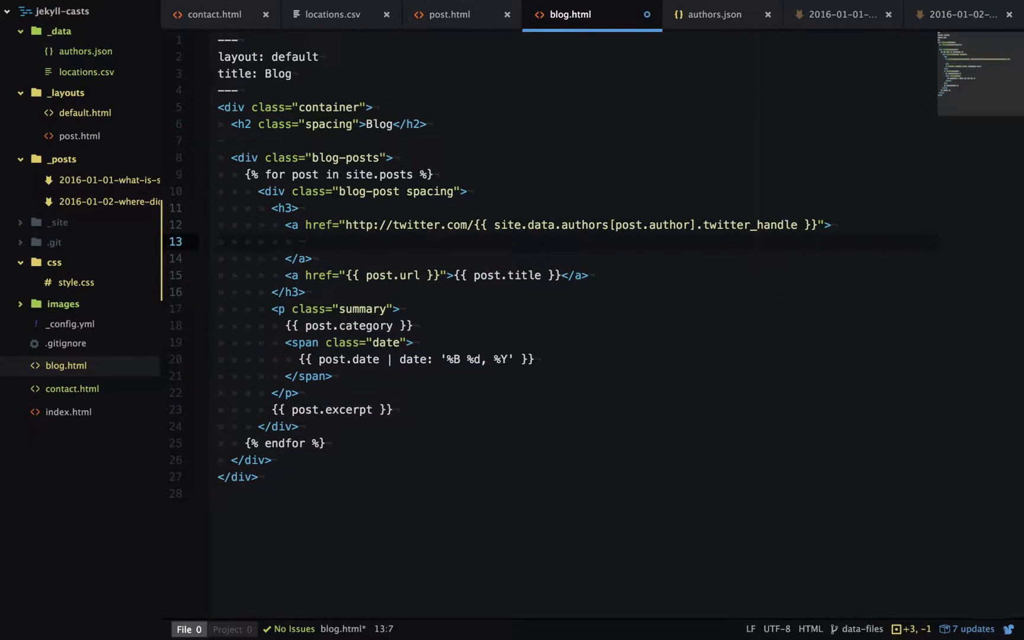
# - Insert an <img src="" alt="" /> inside the link and copy the author expression
pyautogui.write('<img src=')
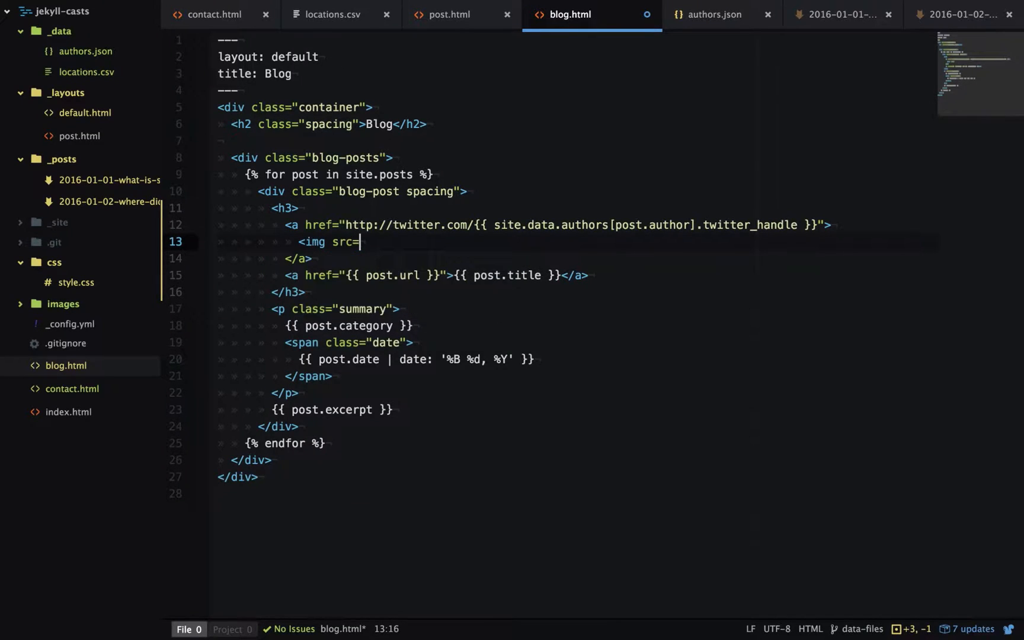
pyautogui.write('"" alt=')
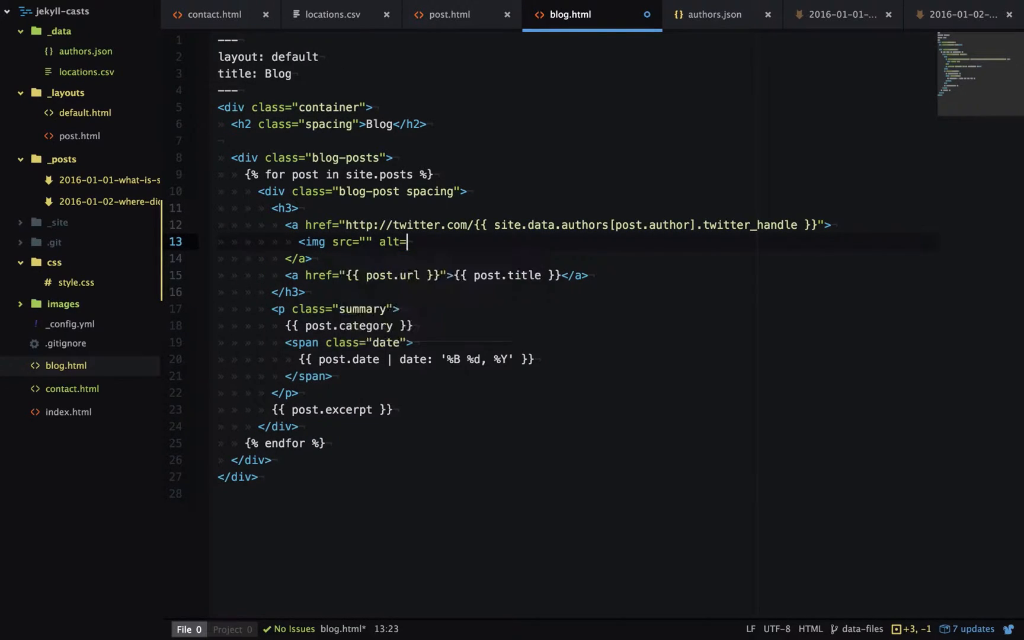
pyautogui.write('"" />')
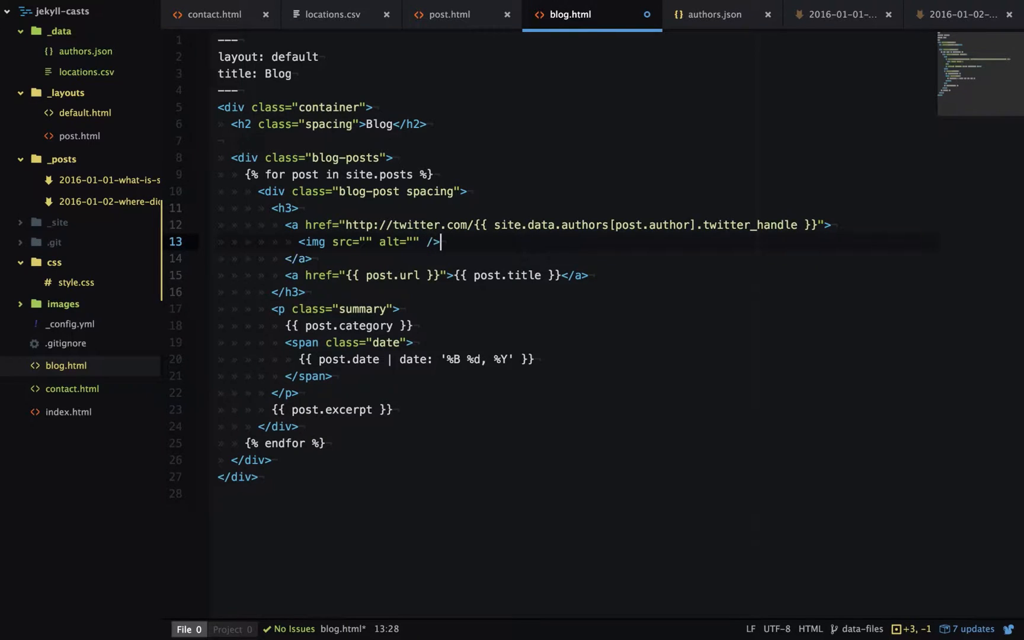
pyautogui.moveTo(817, 225); pyautogui.dragTo(441, 242)
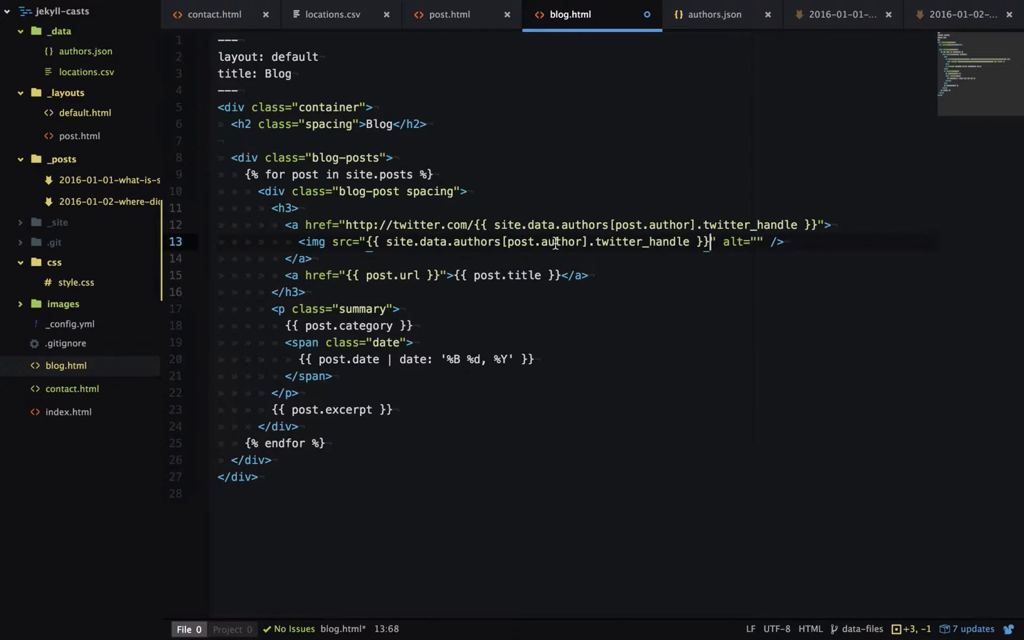
# - Set the img src to the author's image_path and alt to their full_name
pyautogui.press('Backspace')
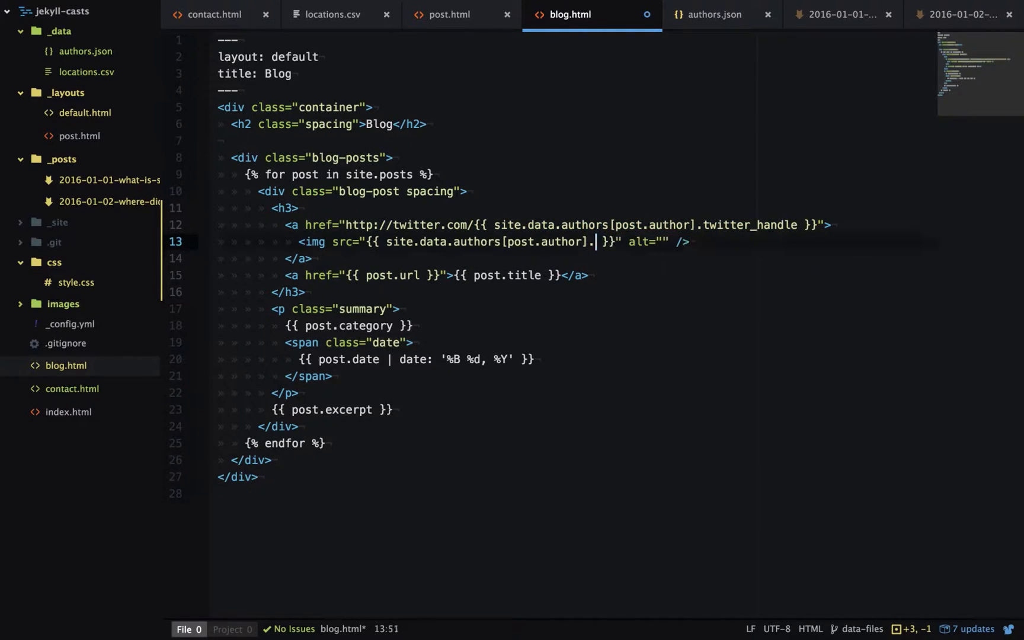
pyautogui.write('image_path')
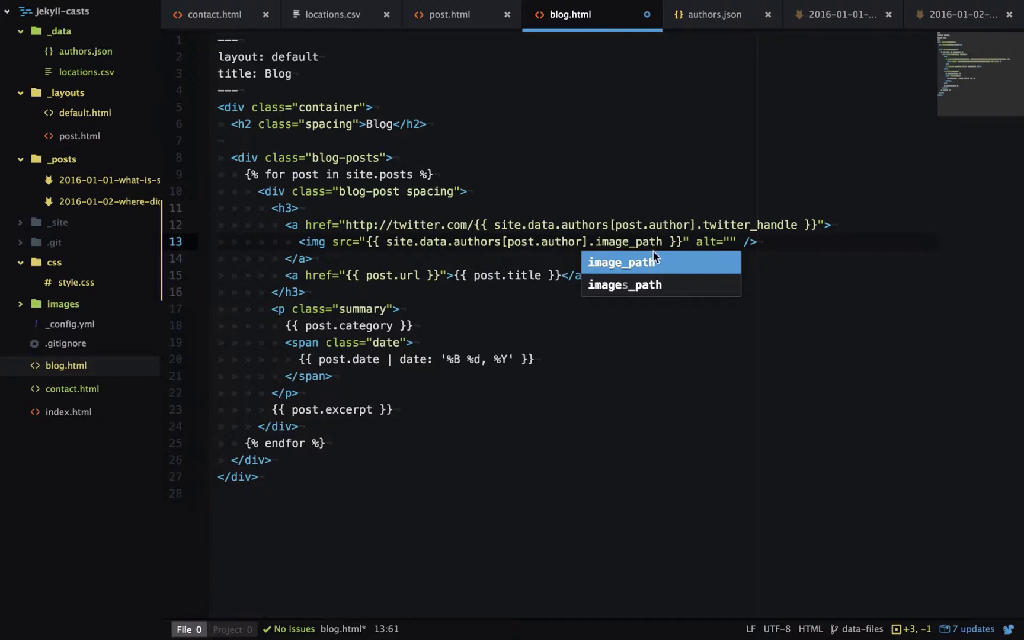
pyautogui.write('{{ site.data.authors[post.author].twitter_handle }}')
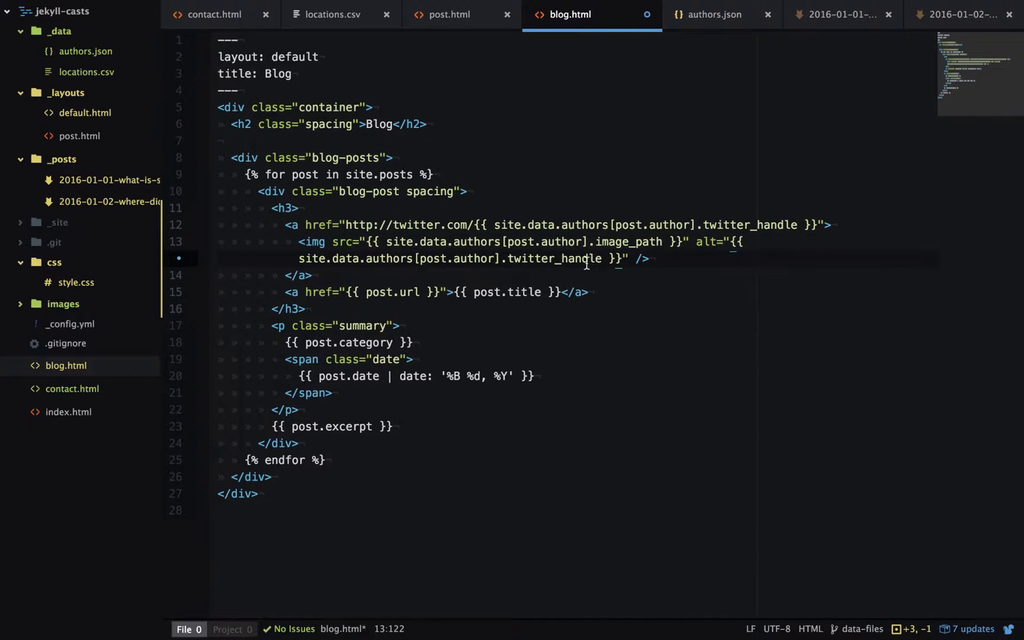
pyautogui.write('full_na')
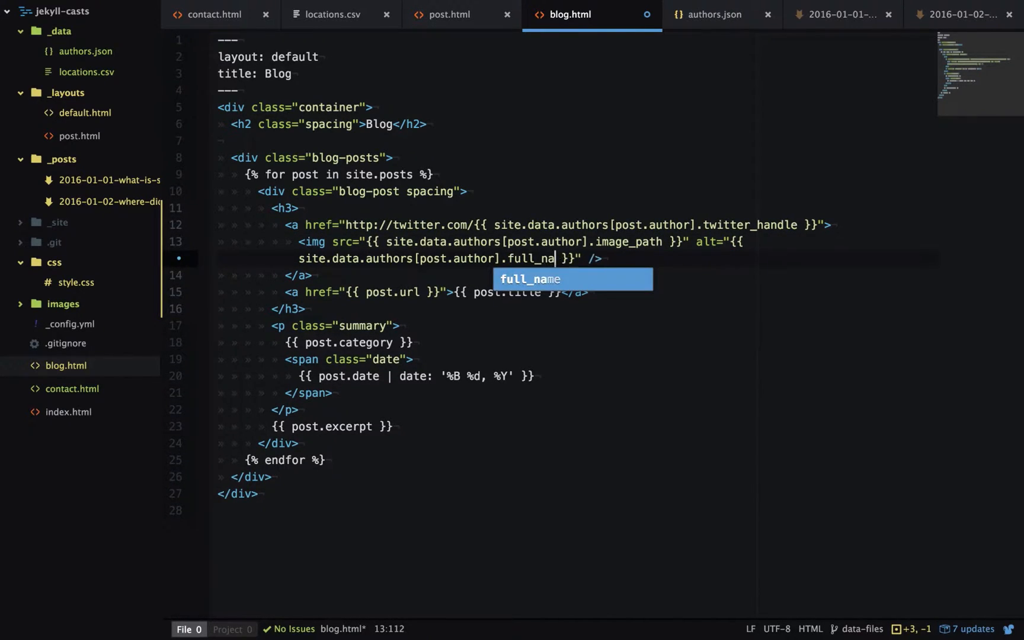